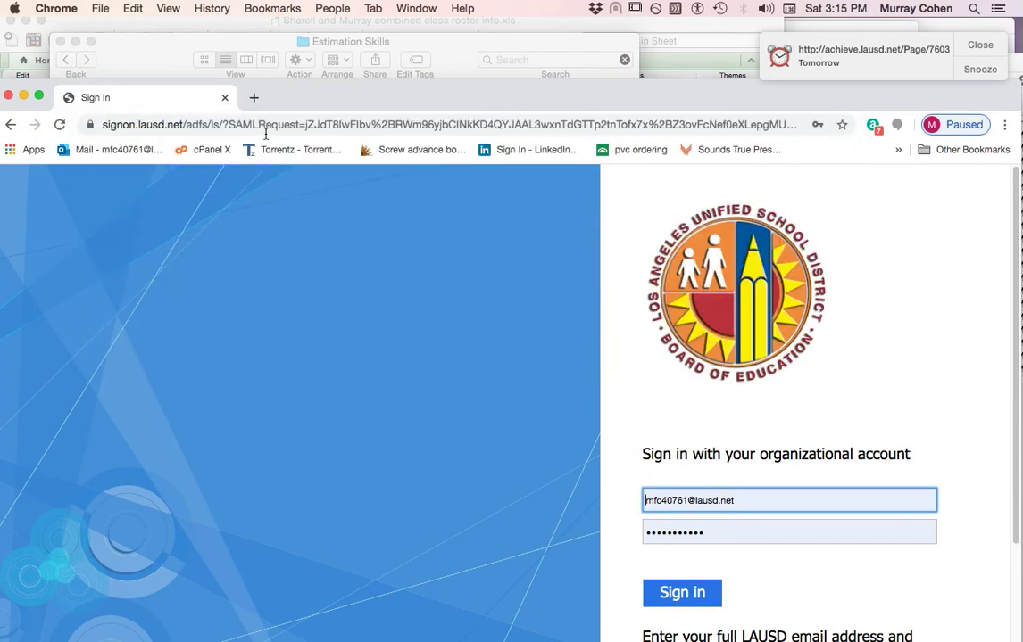
{"action": "mouse_move", "coordinate": [772, 487]}
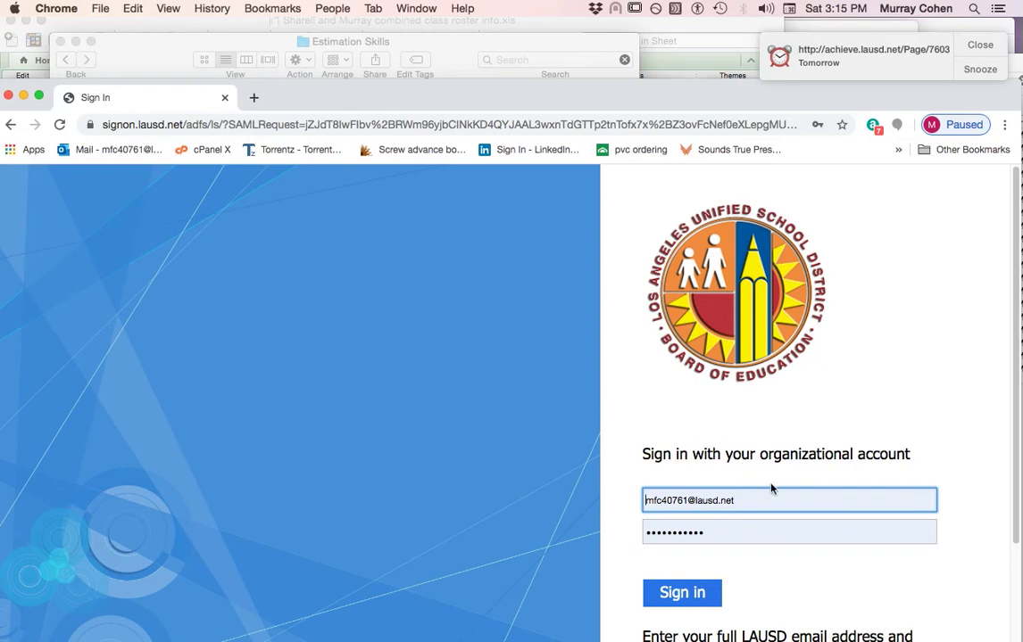
Step: Sign in to the district portal with another saved Chrome account, retrying after the error
{"action": "left_click", "coordinate": [788, 500]}
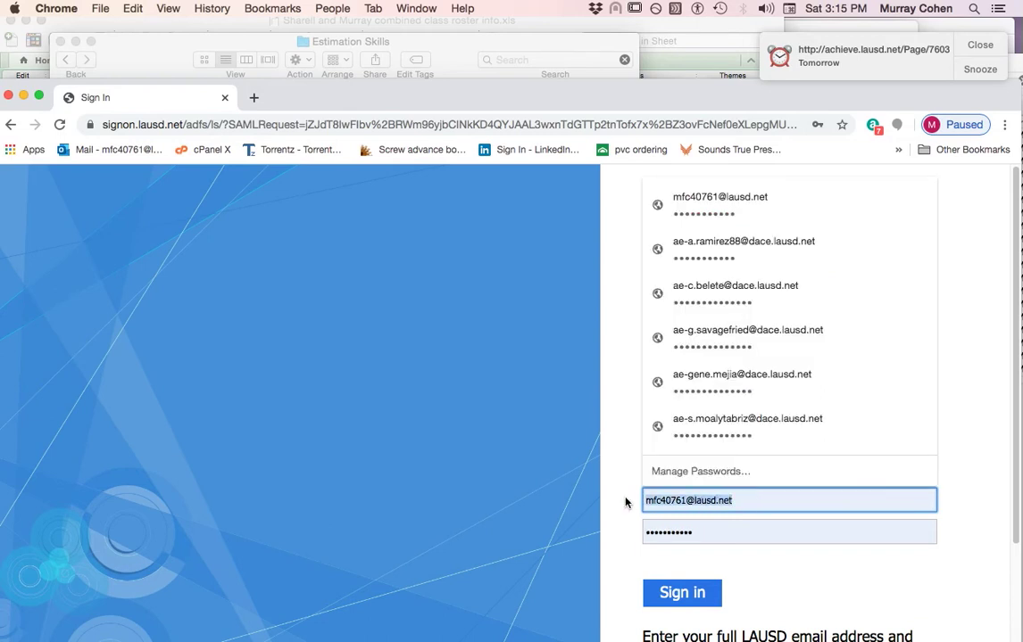
{"action": "mouse_move", "coordinate": [617, 503]}
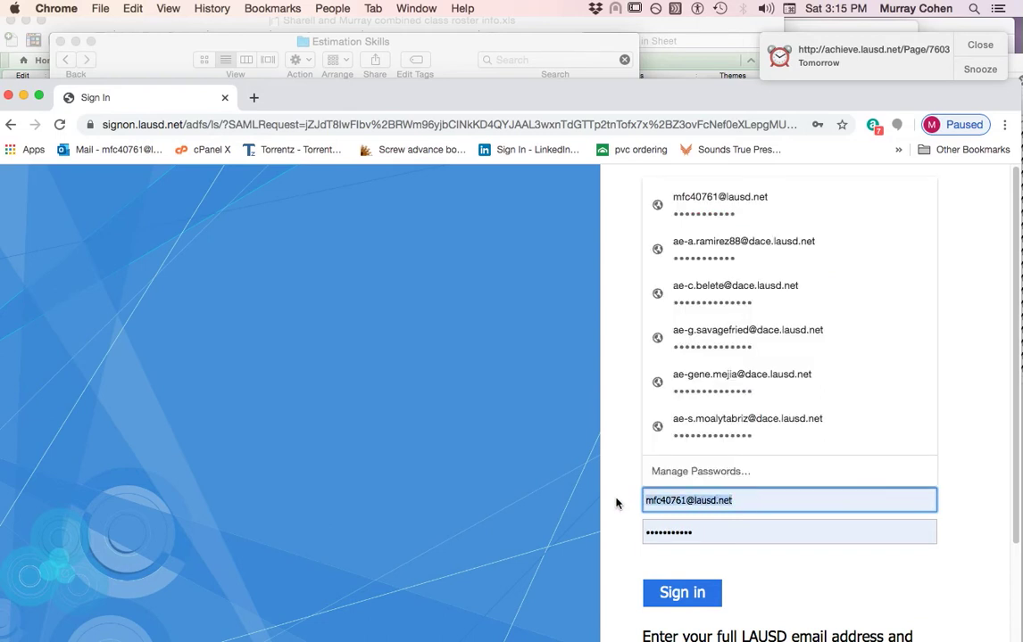
{"action": "left_click", "coordinate": [737, 285]}
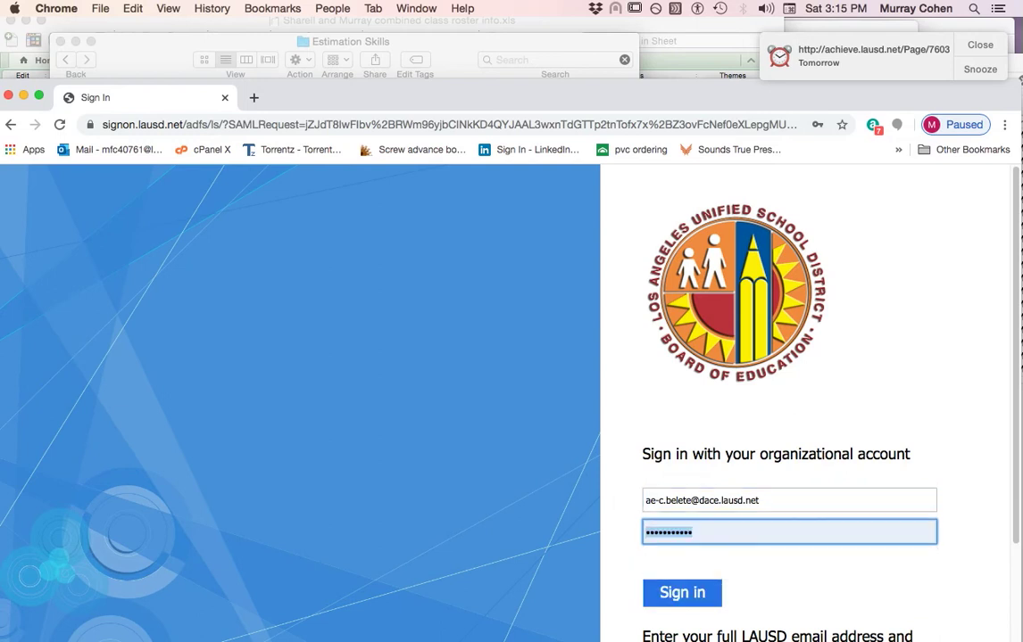
{"action": "left_click", "coordinate": [681, 593]}
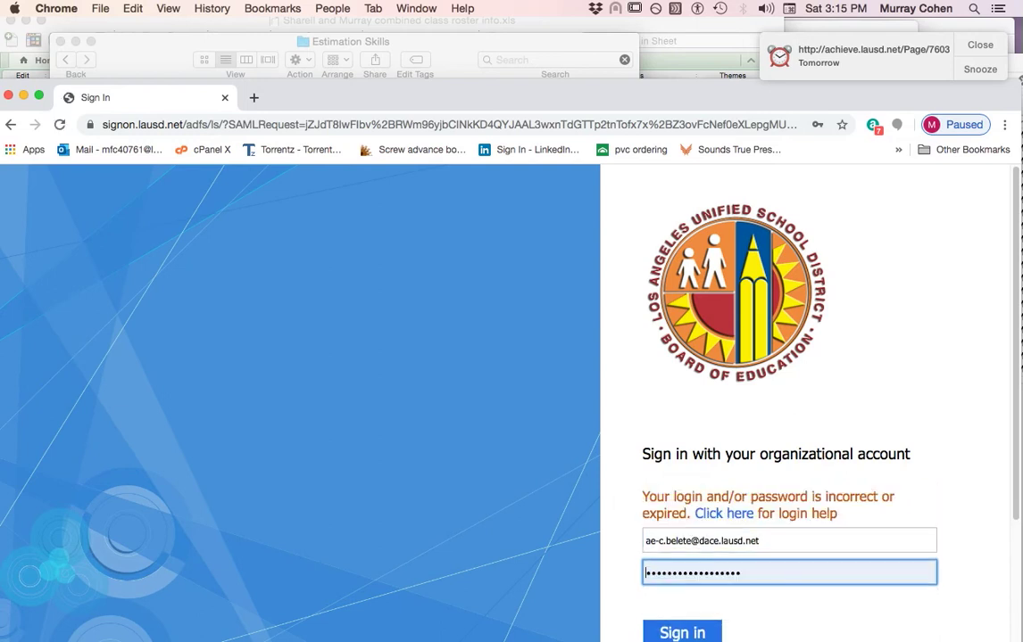
{"action": "left_click", "coordinate": [680, 635]}
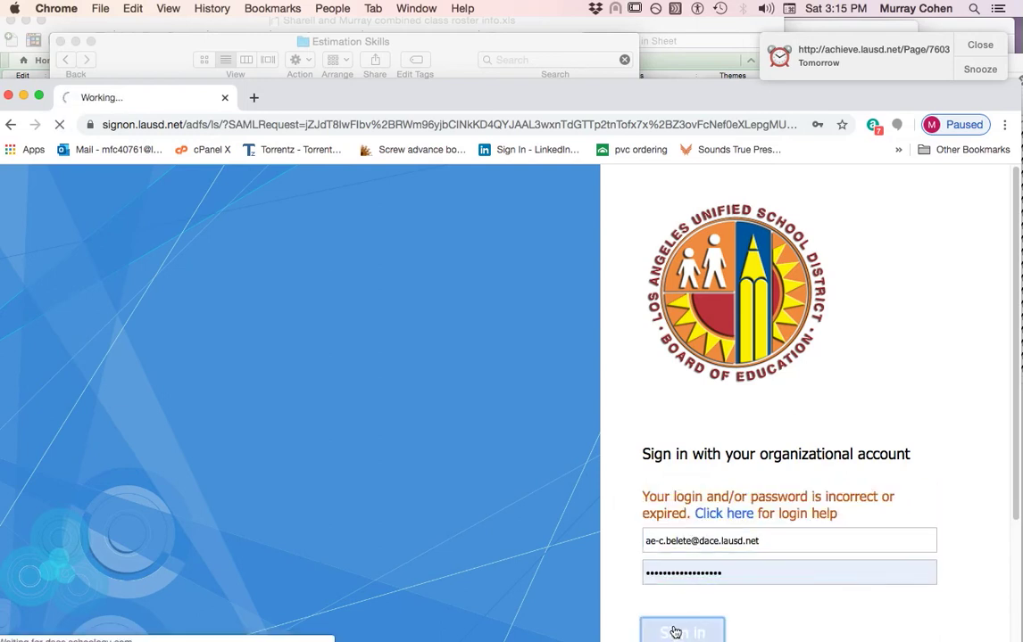
{"action": "left_click", "coordinate": [682, 631]}
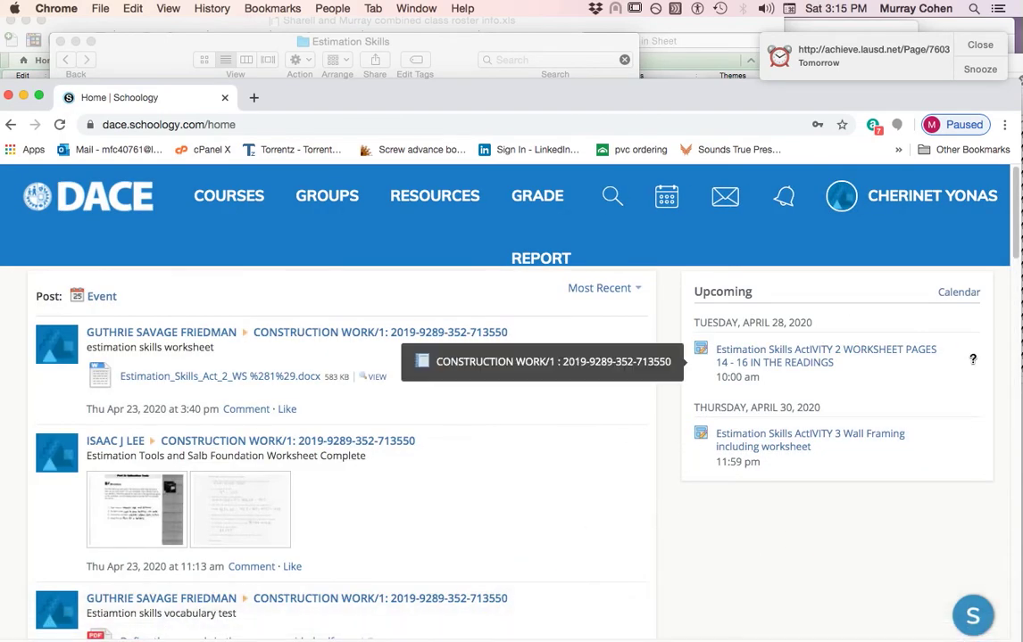
{"action": "mouse_move", "coordinate": [468, 104]}
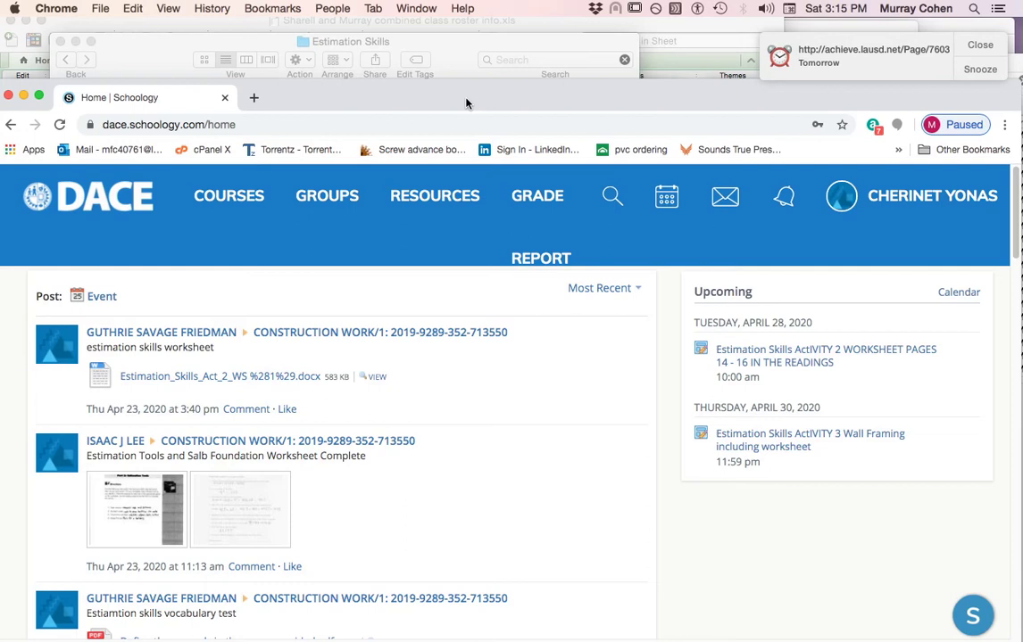
{"action": "mouse_move", "coordinate": [674, 376]}
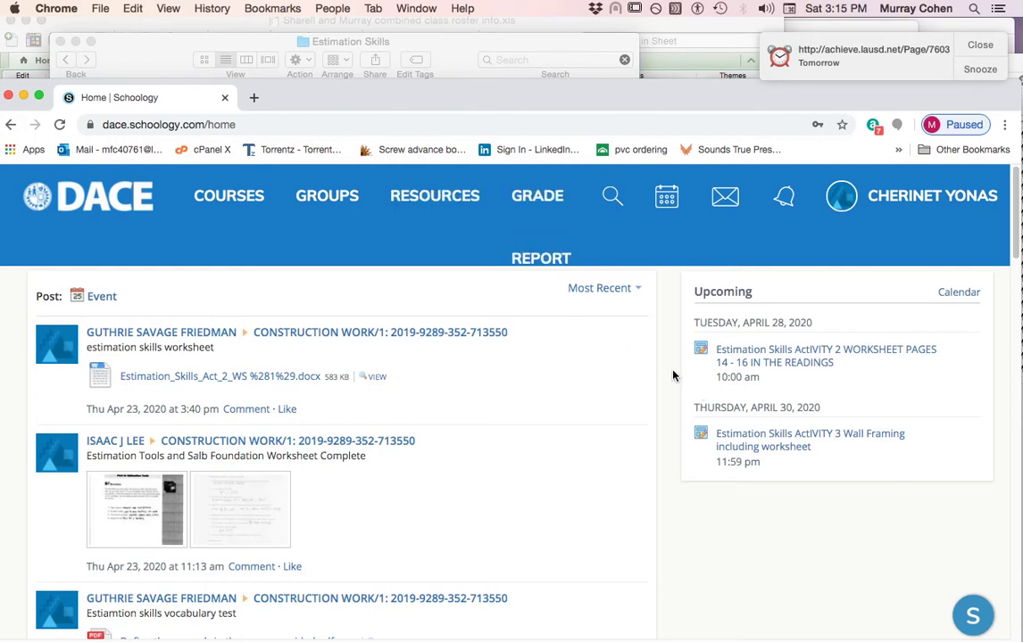
{"action": "mouse_move", "coordinate": [752, 291]}
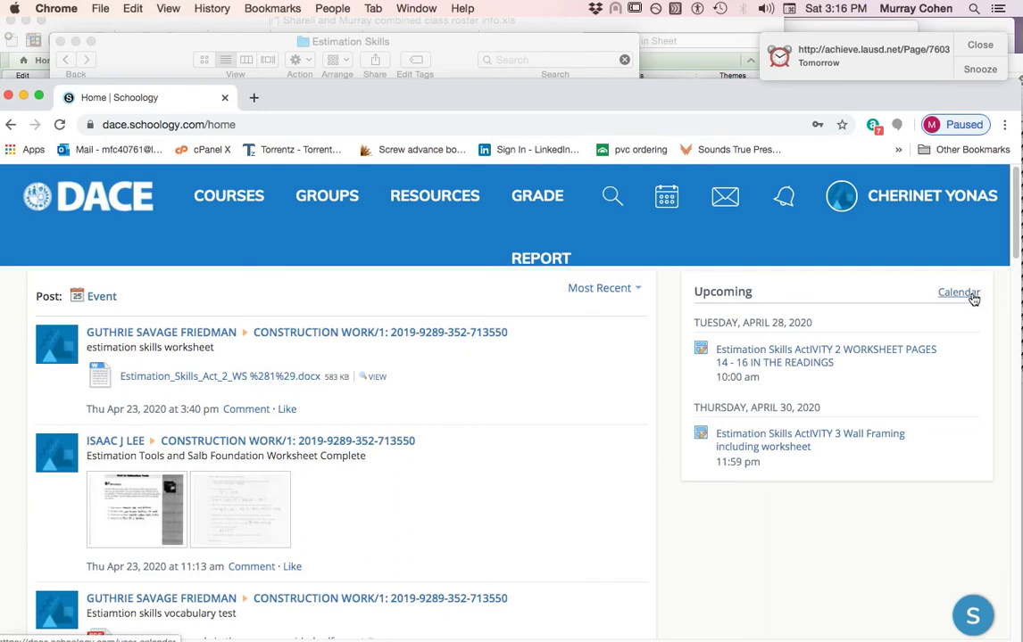
{"action": "mouse_move", "coordinate": [868, 342]}
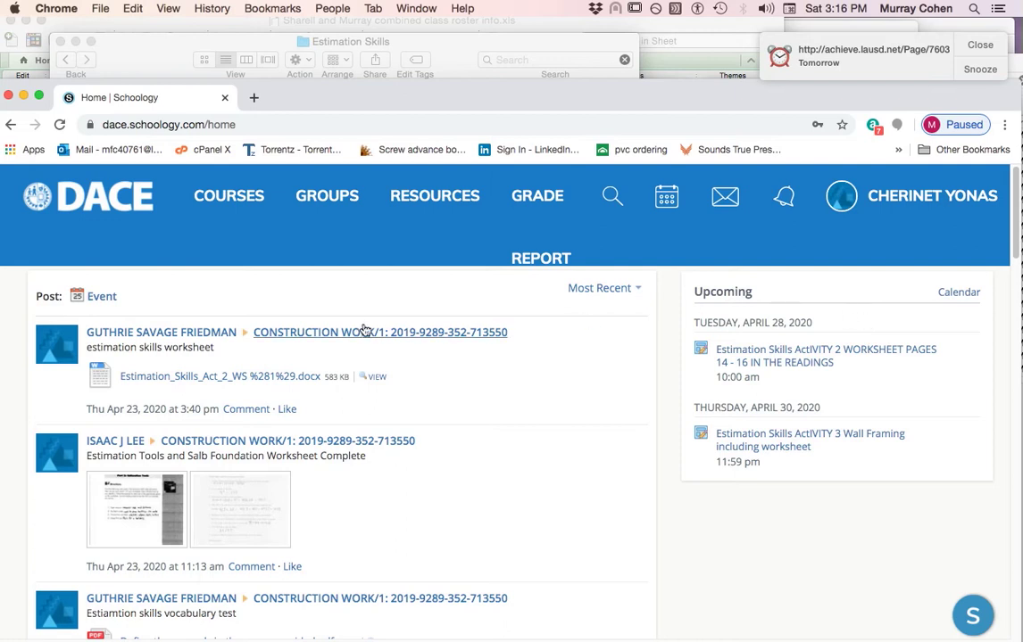
{"action": "mouse_move", "coordinate": [818, 389]}
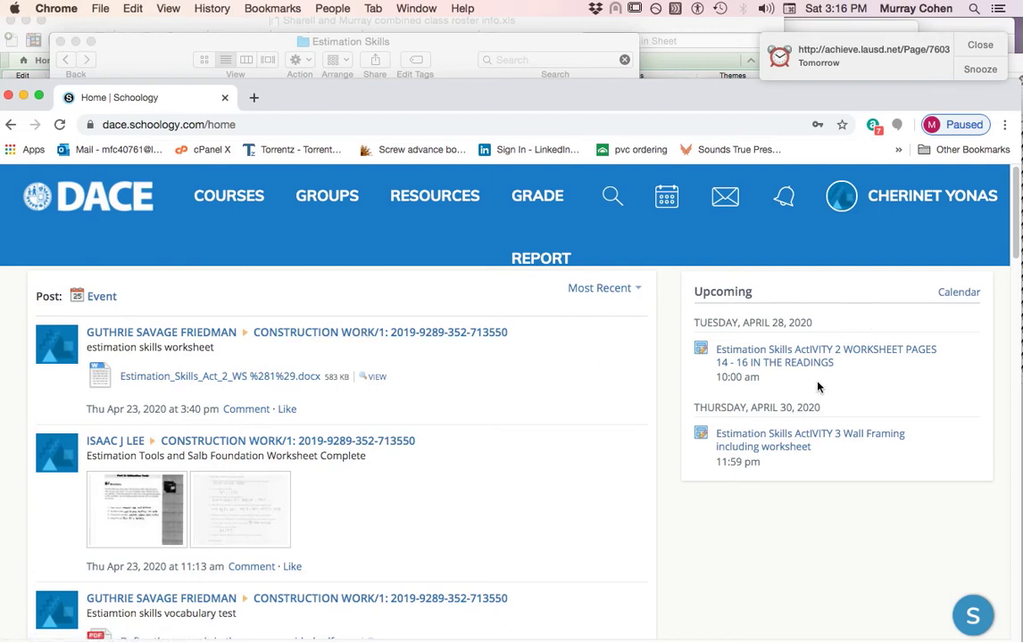
{"action": "mouse_move", "coordinate": [780, 362]}
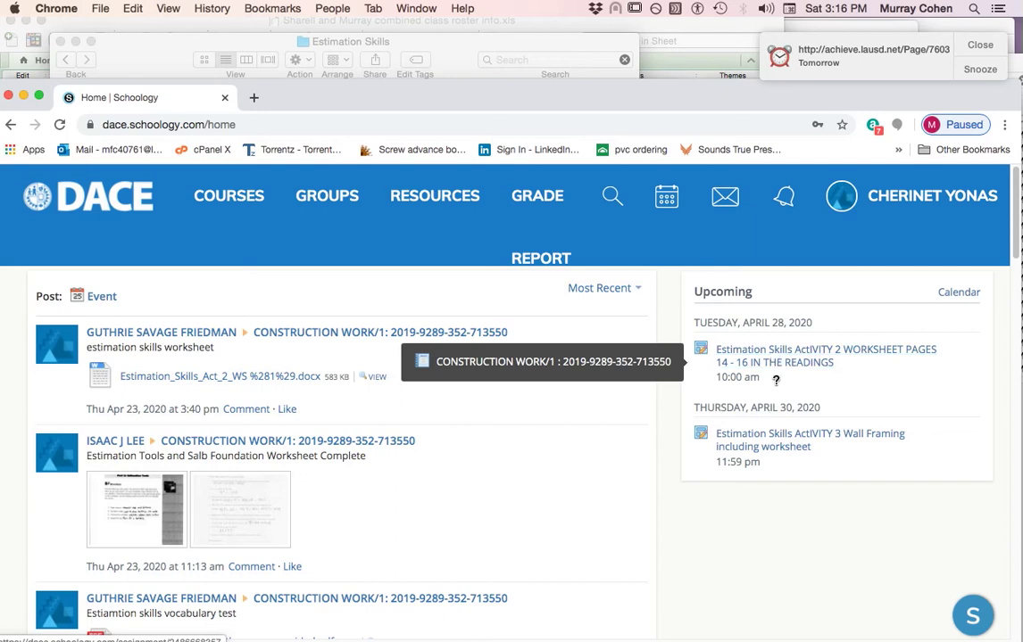
{"action": "mouse_move", "coordinate": [776, 365]}
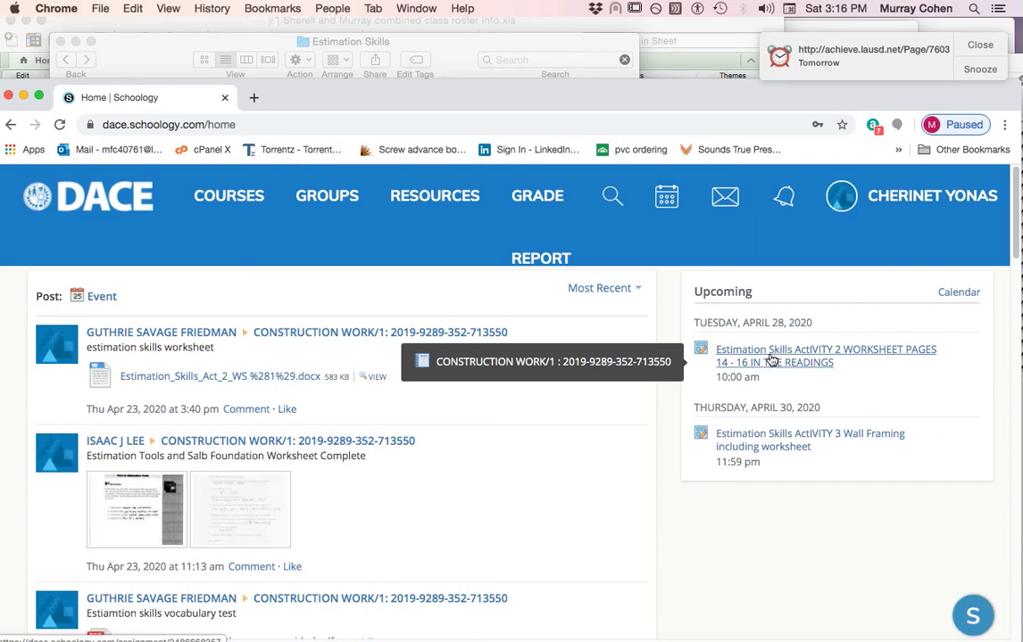
{"action": "mouse_move", "coordinate": [853, 363]}
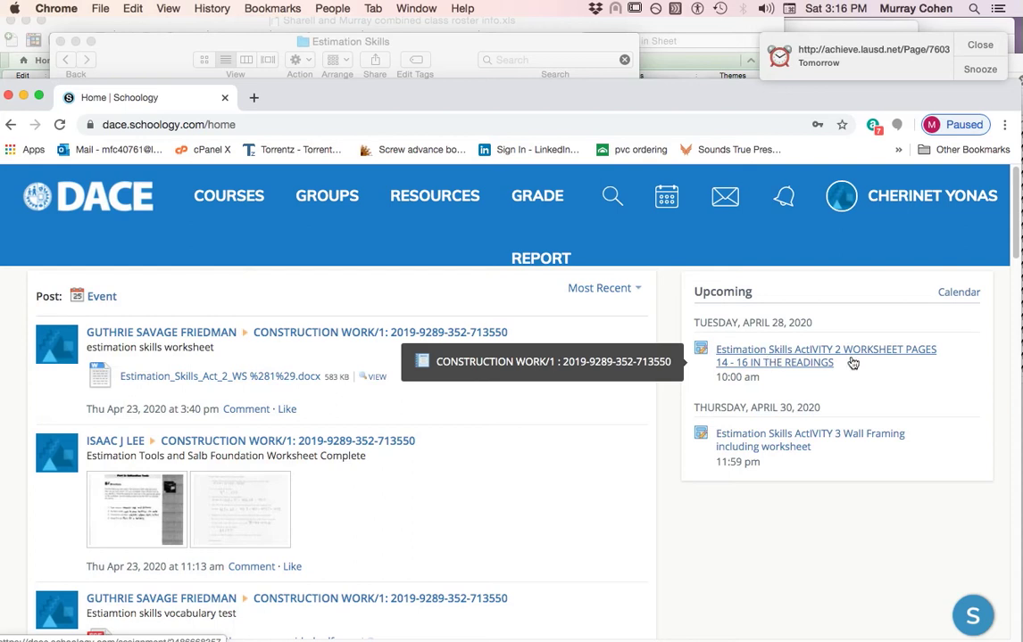
{"action": "mouse_move", "coordinate": [844, 392]}
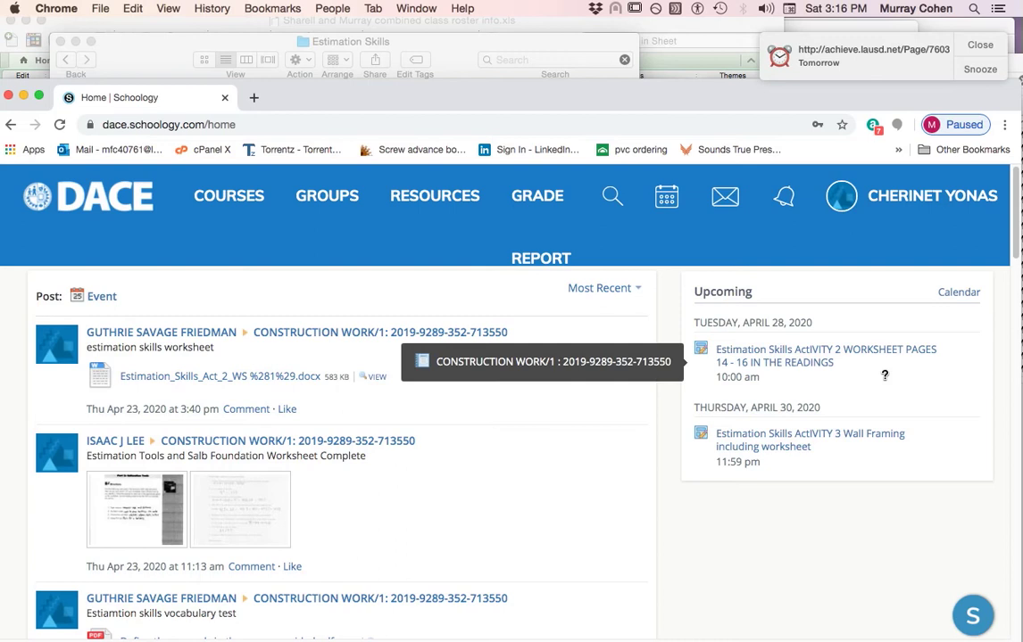
{"action": "mouse_move", "coordinate": [715, 588]}
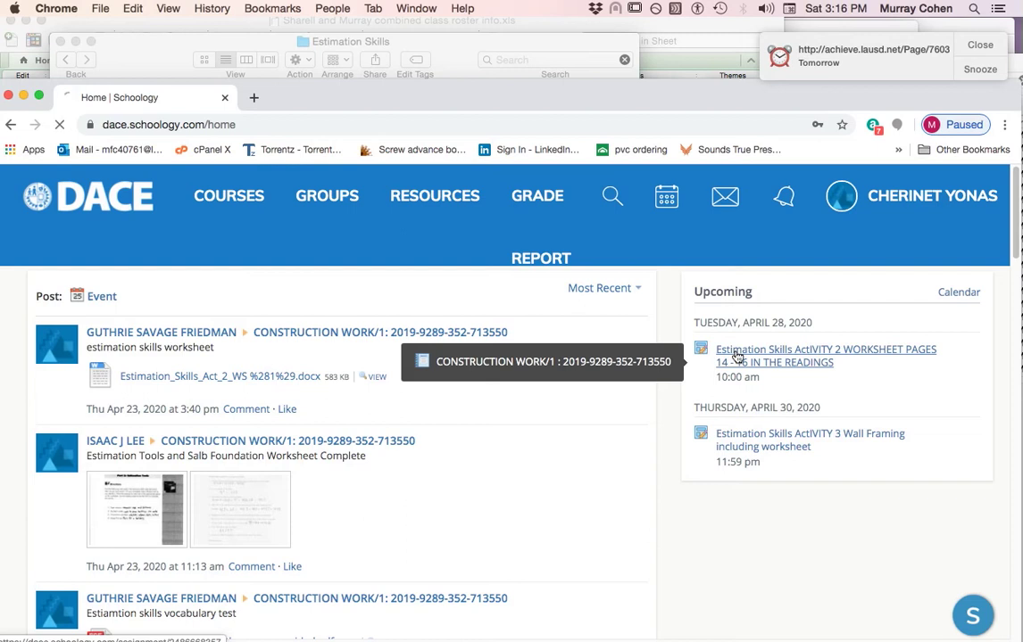
Step: Open 'Estimation Skills Activity 2 Worksheet Pages 14 - 16' from the Upcoming panel
{"action": "left_click", "coordinate": [826, 349]}
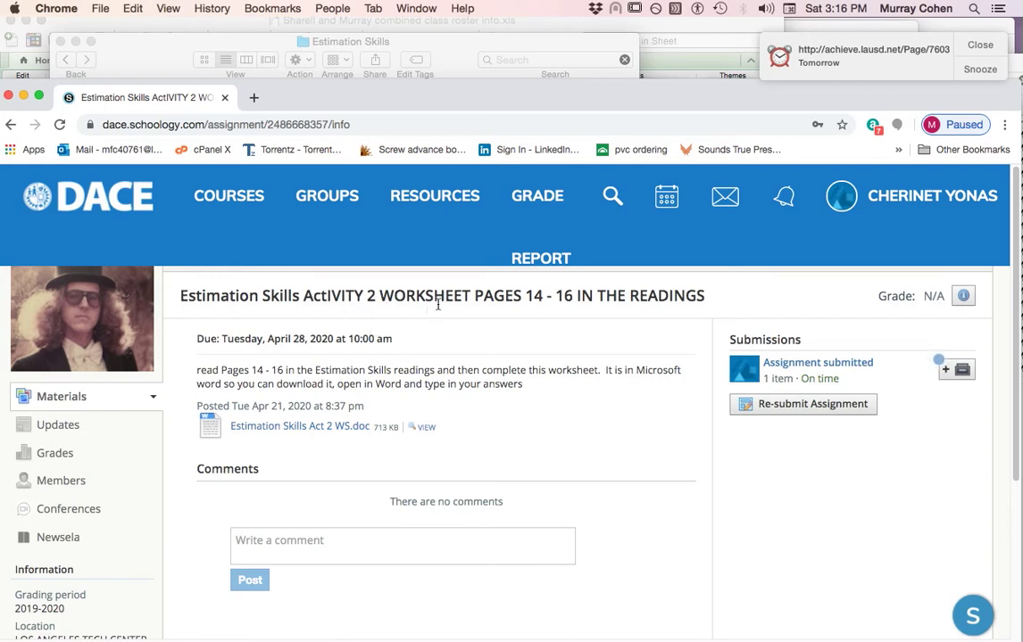
{"action": "mouse_move", "coordinate": [421, 411]}
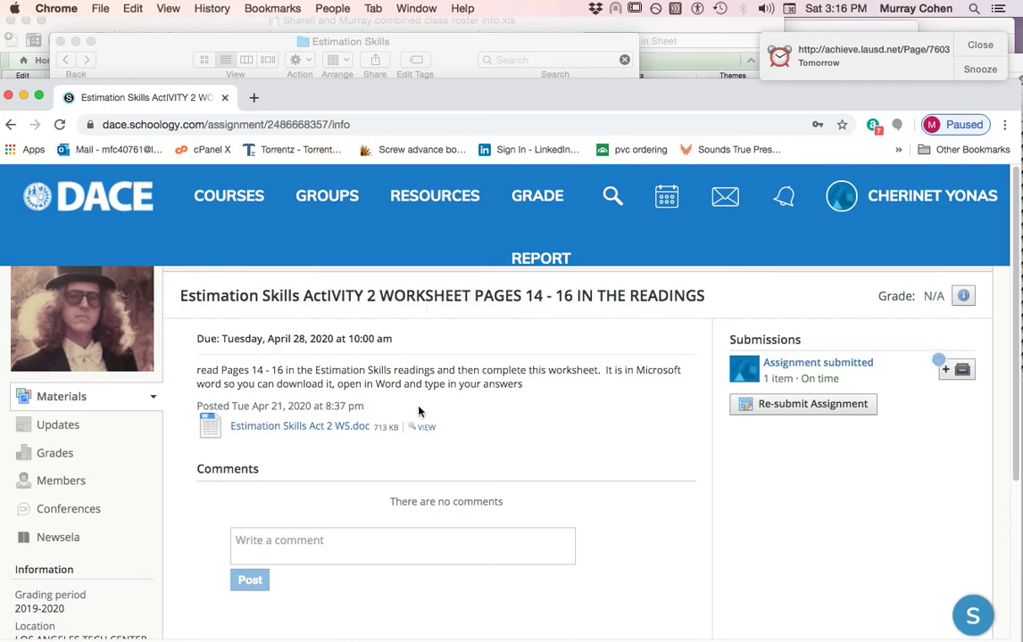
{"action": "mouse_move", "coordinate": [283, 457]}
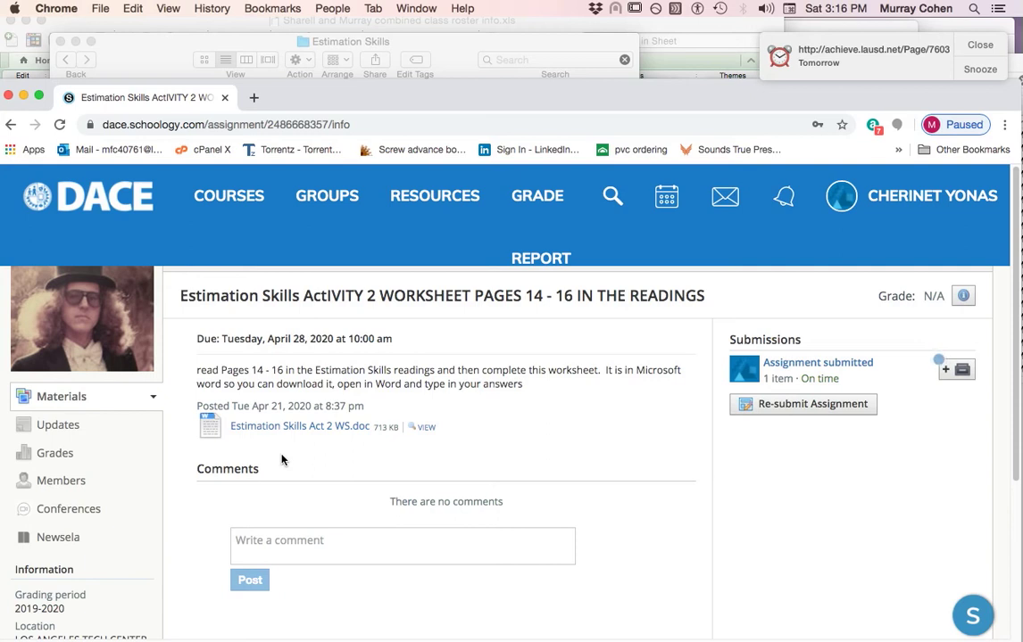
{"action": "mouse_move", "coordinate": [287, 447]}
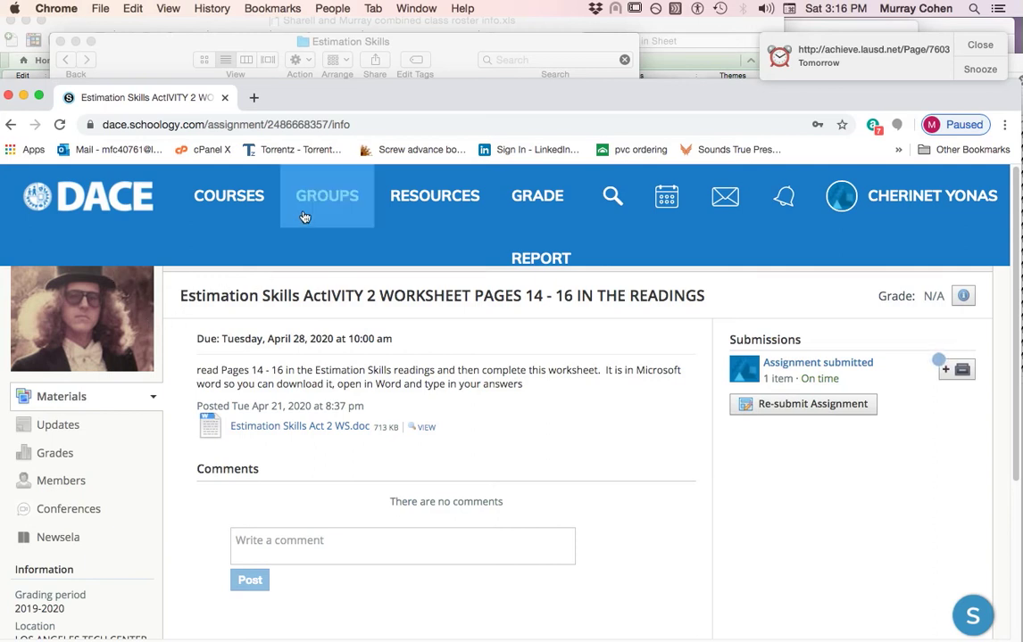
{"action": "mouse_move", "coordinate": [439, 456]}
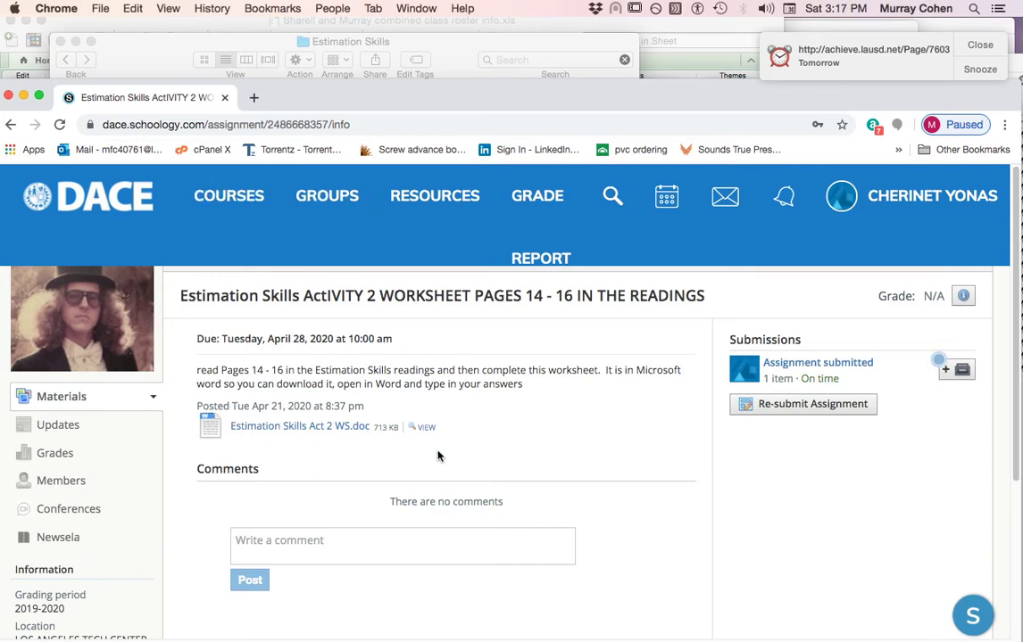
{"action": "mouse_move", "coordinate": [501, 455]}
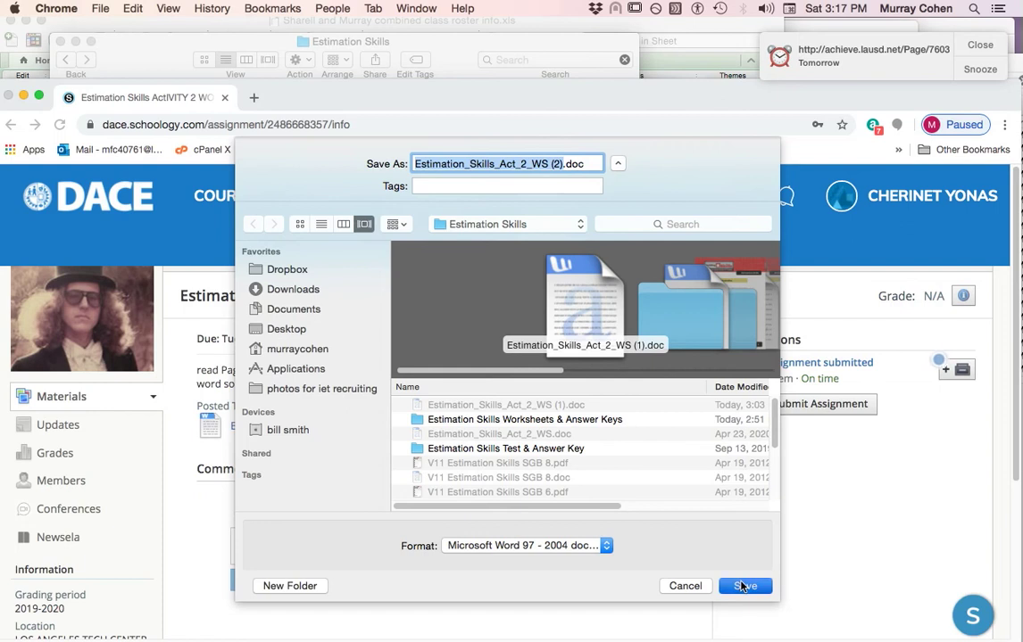
Step: Save the attached Estimation Skills Act 2 WS.doc into the Estimation Skills folder
{"action": "left_click", "coordinate": [744, 586]}
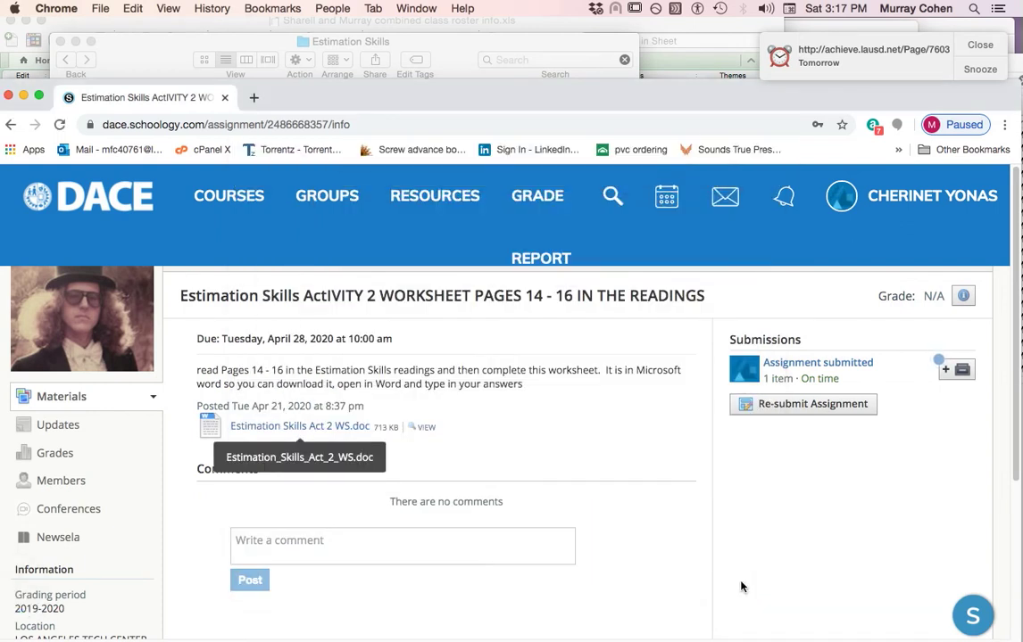
{"action": "mouse_move", "coordinate": [692, 523]}
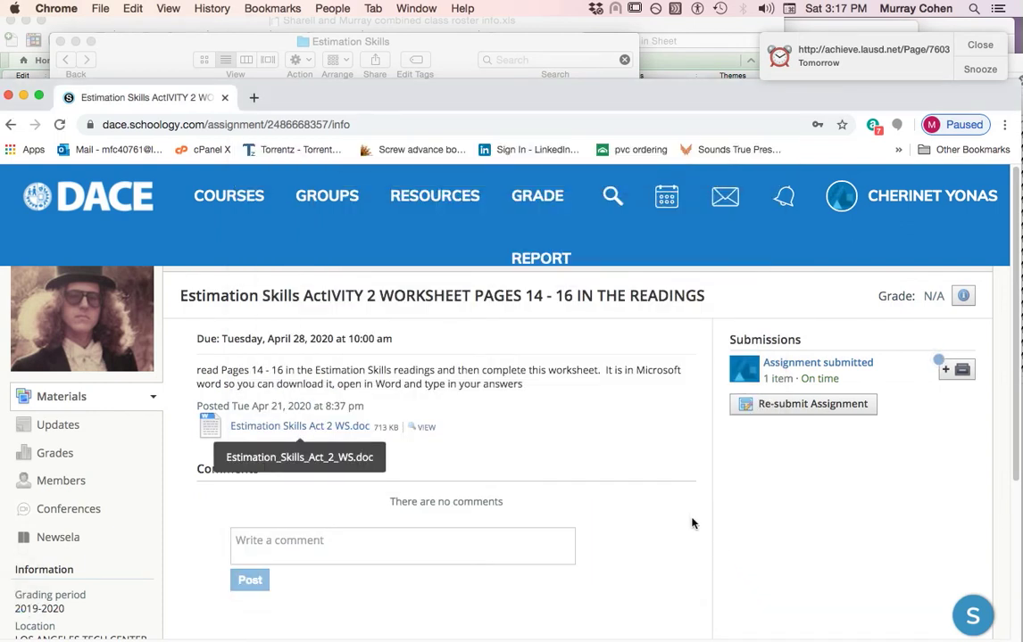
{"action": "mouse_move", "coordinate": [688, 521]}
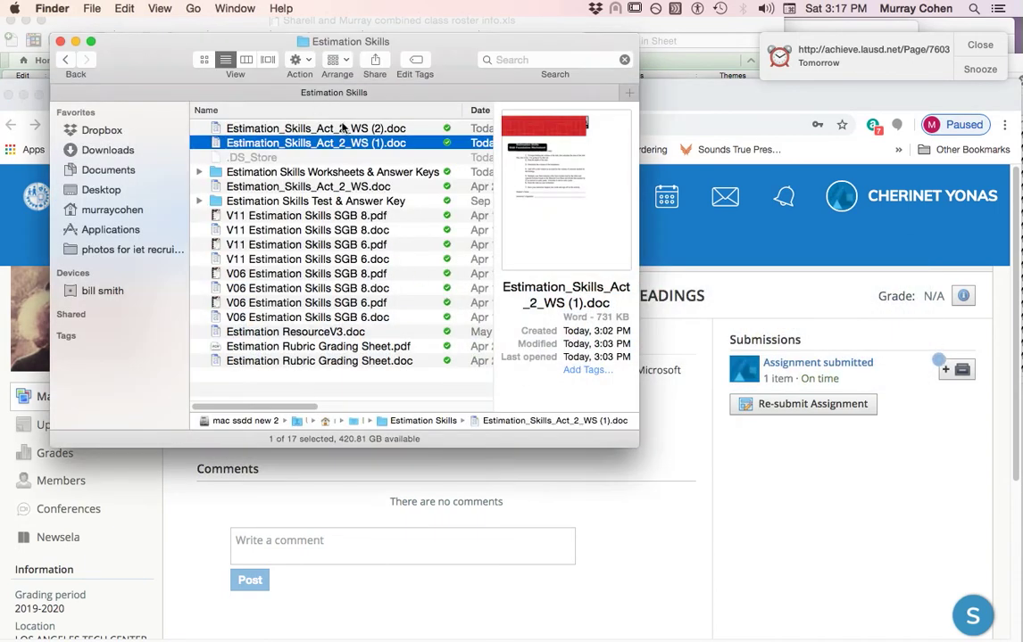
Step: Open Estimation_Skills_Act_2_WS (2).doc from the Estimation Skills folder in Word
{"action": "left_click", "coordinate": [316, 127]}
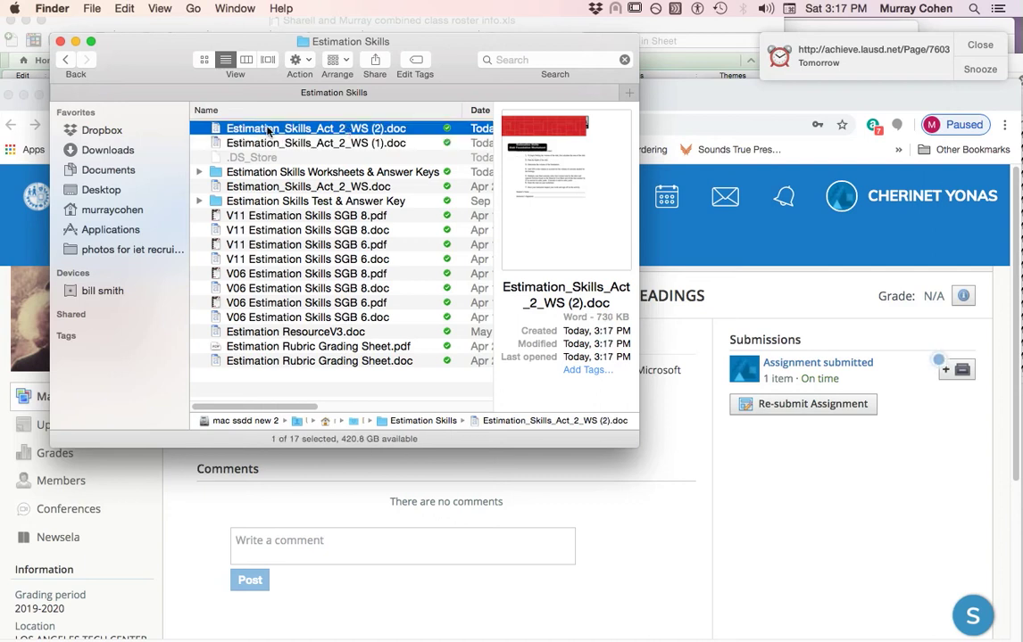
{"action": "double_click", "coordinate": [316, 129]}
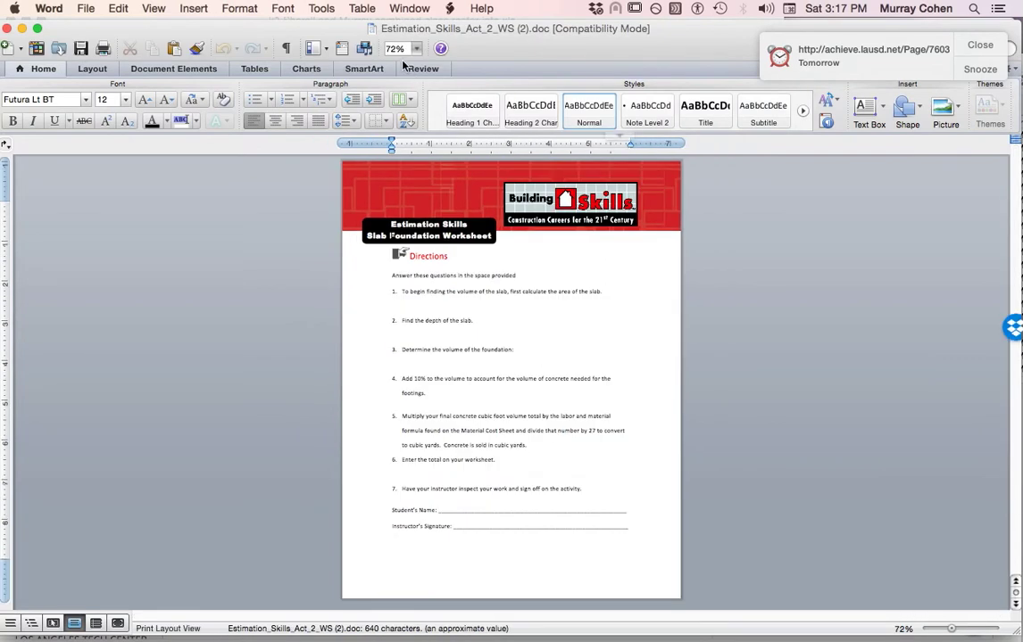
Step: Zoom the worksheet to 150% and type 'I HAVE NO IDEA WHAT THIS IS ABOUT....' under question 1
{"action": "left_click", "coordinate": [422, 48]}
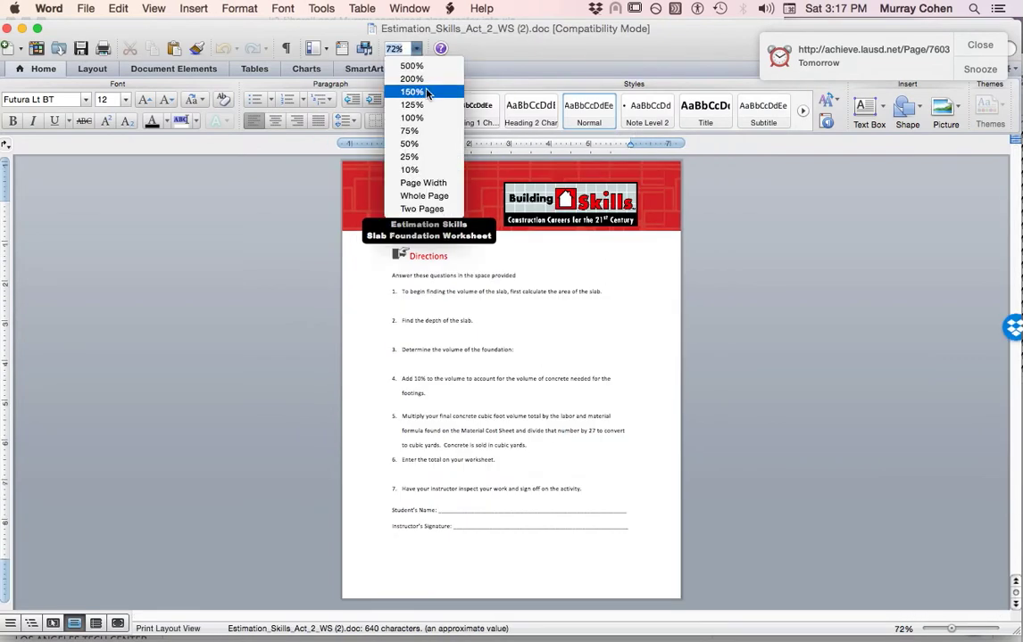
{"action": "left_click", "coordinate": [422, 92]}
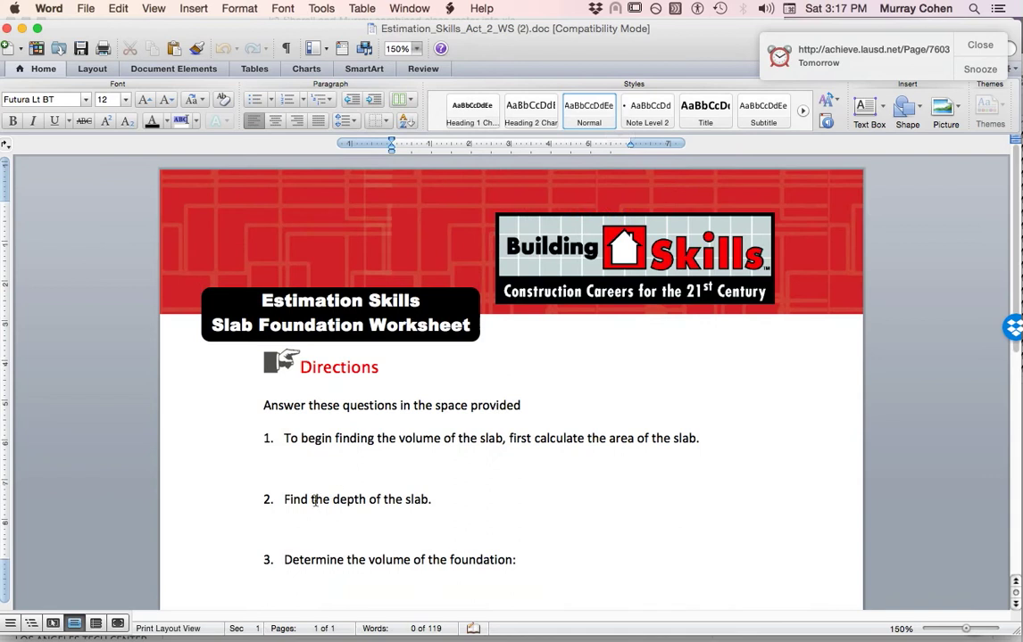
{"action": "left_click", "coordinate": [349, 474]}
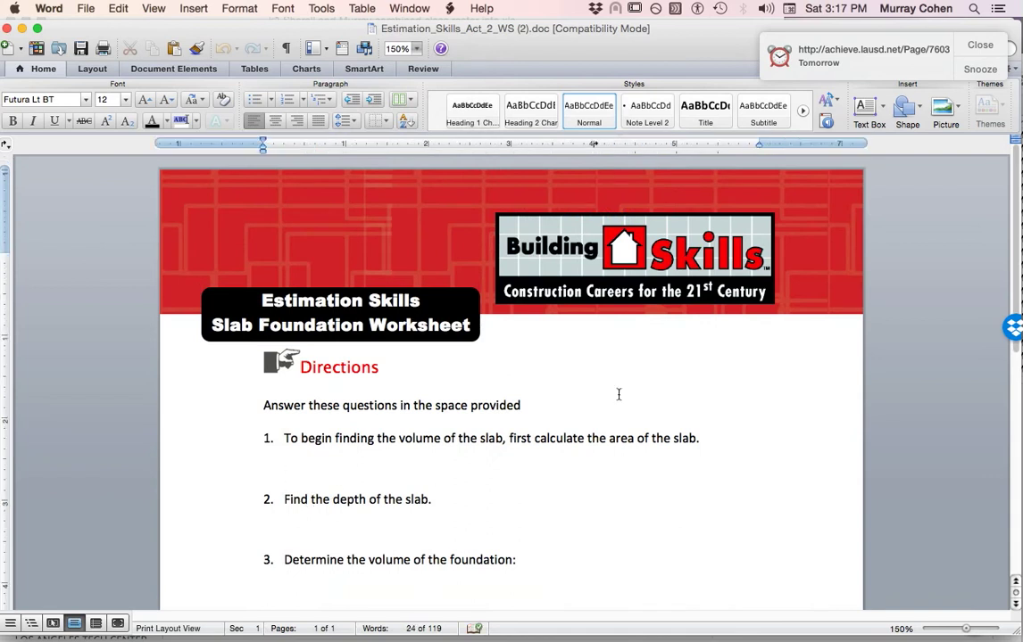
{"action": "left_click", "coordinate": [264, 469]}
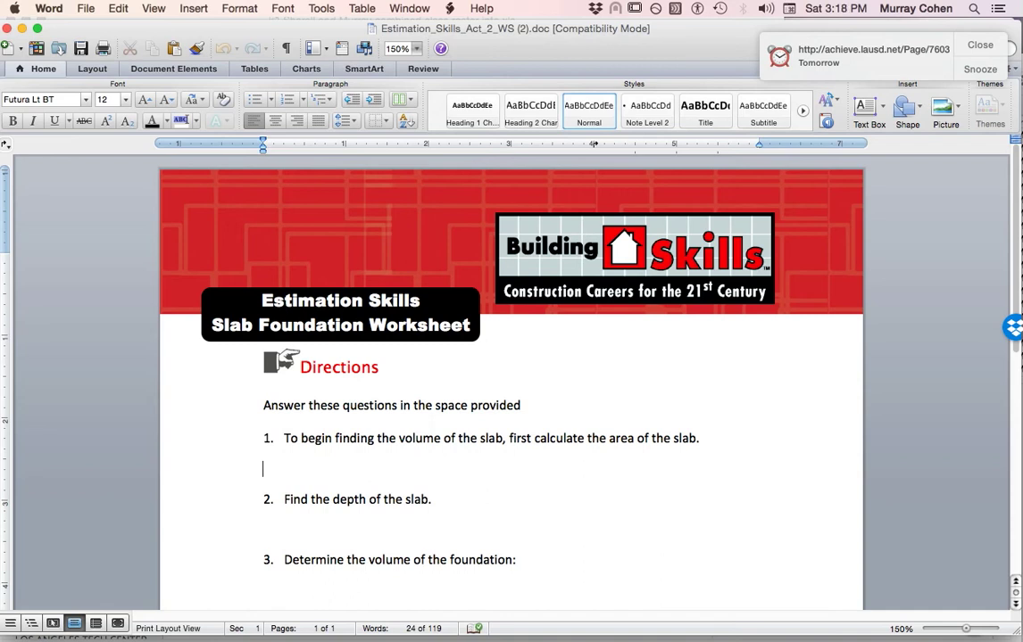
{"action": "type", "text": "I HAVE NO IDEA WHAT THIS IS ABOUT"}
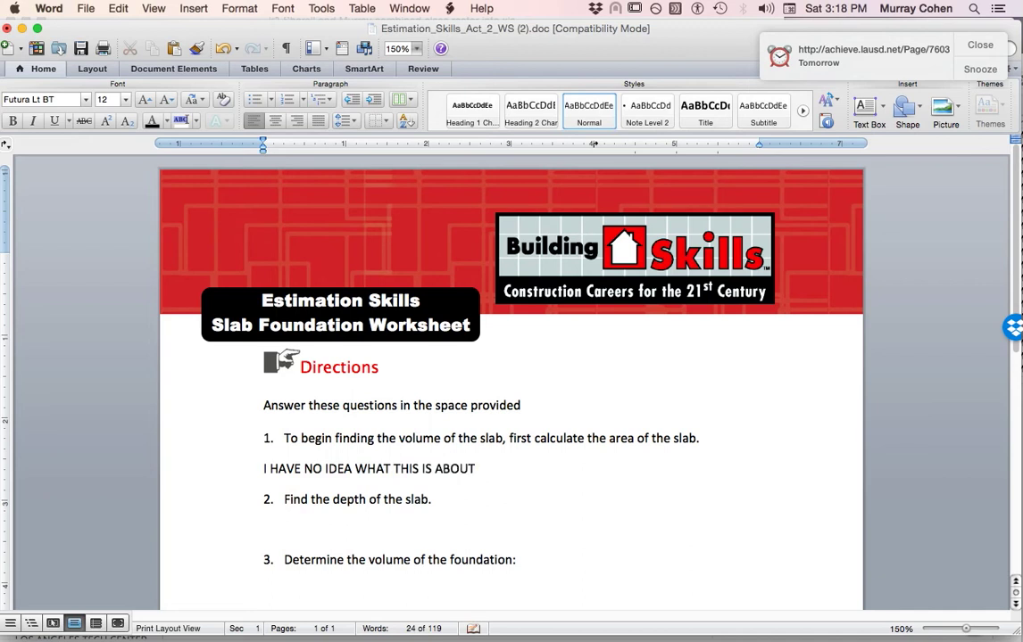
{"action": "type", "text": "...."}
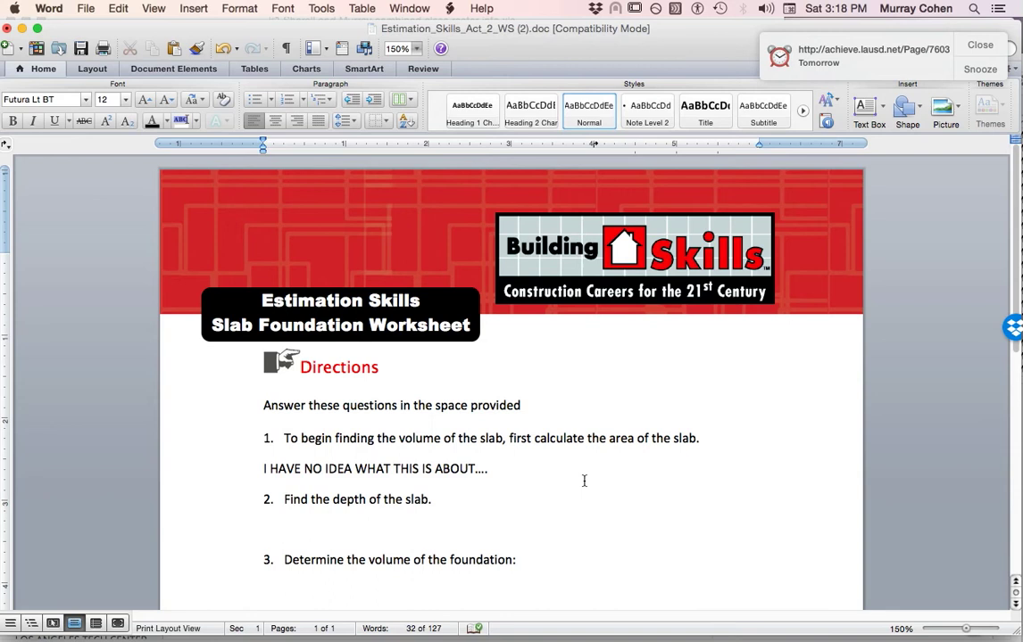
{"action": "left_click", "coordinate": [87, 9]}
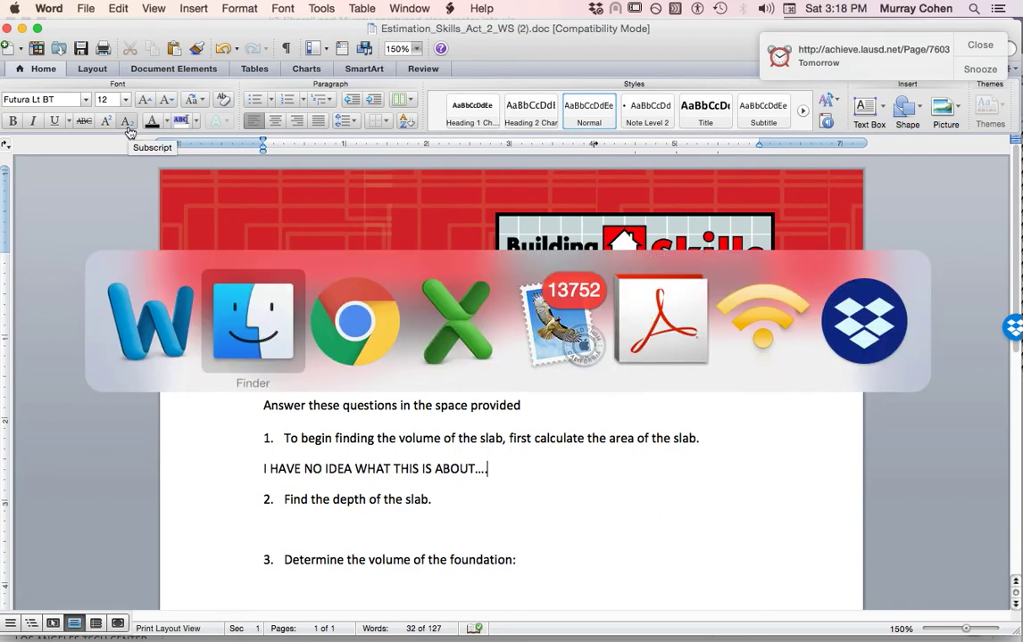
Step: Back in Chrome, start Re-submit Assignment and enter the comment 'THIS IS MY ASSIGNMENT'
{"action": "left_click", "coordinate": [253, 321]}
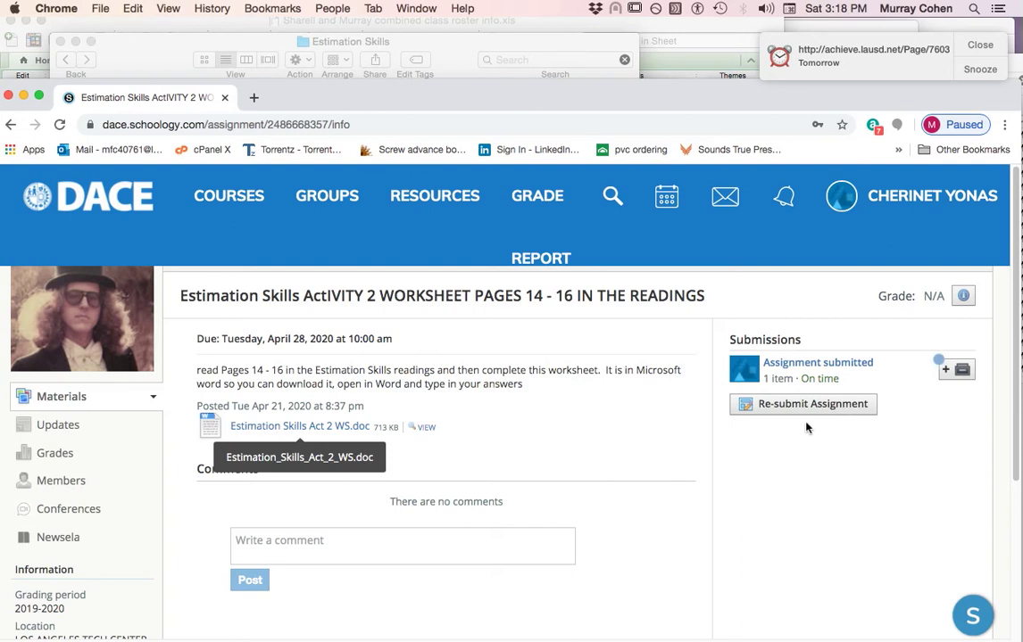
{"action": "mouse_move", "coordinate": [835, 407]}
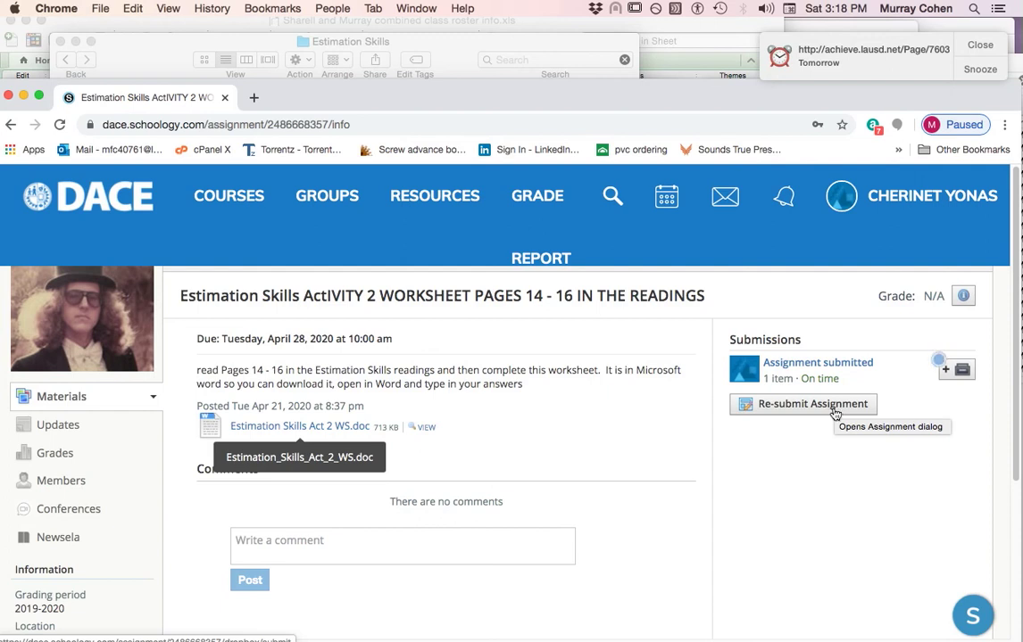
{"action": "mouse_move", "coordinate": [792, 429]}
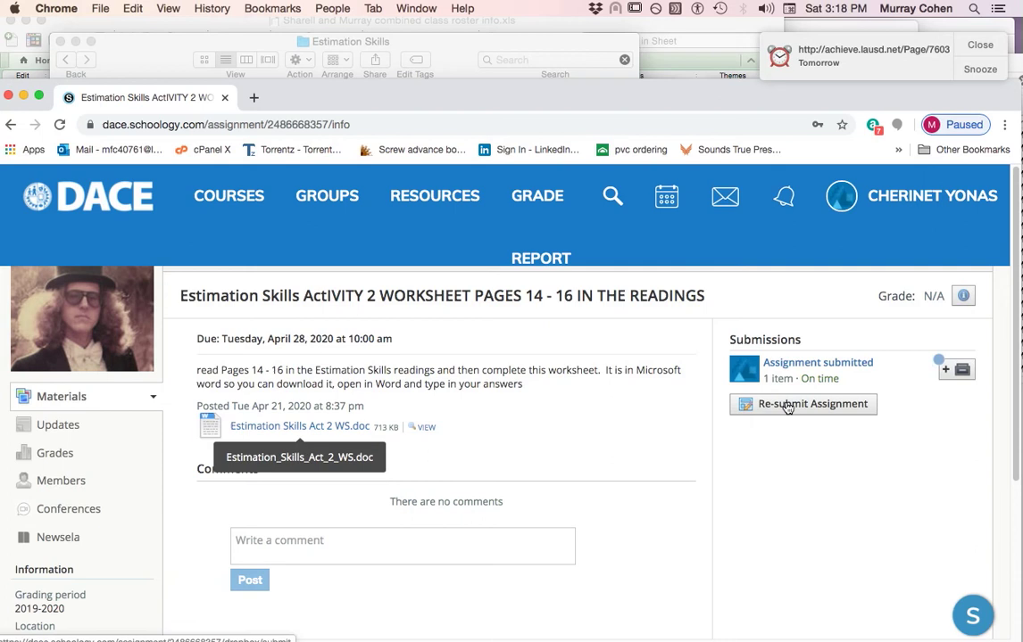
{"action": "left_click", "coordinate": [802, 405]}
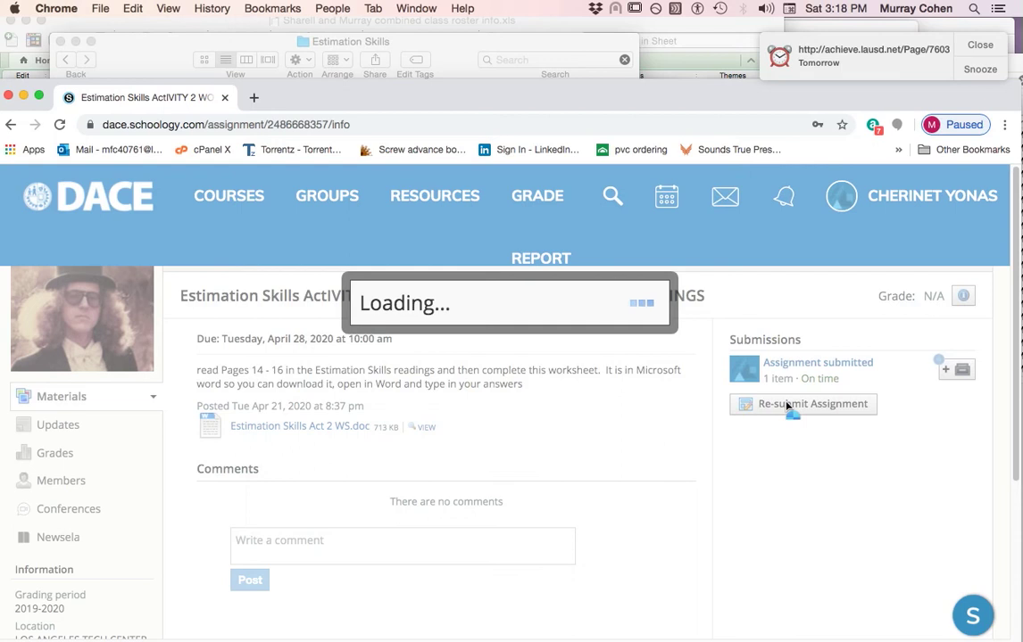
{"action": "left_click", "coordinate": [803, 404]}
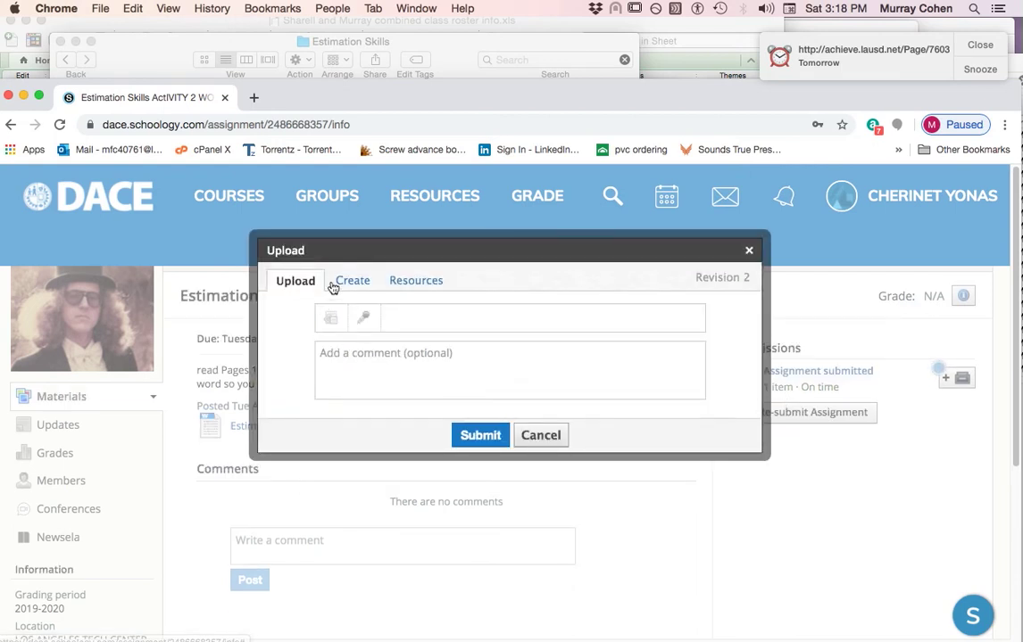
{"action": "left_click", "coordinate": [509, 369]}
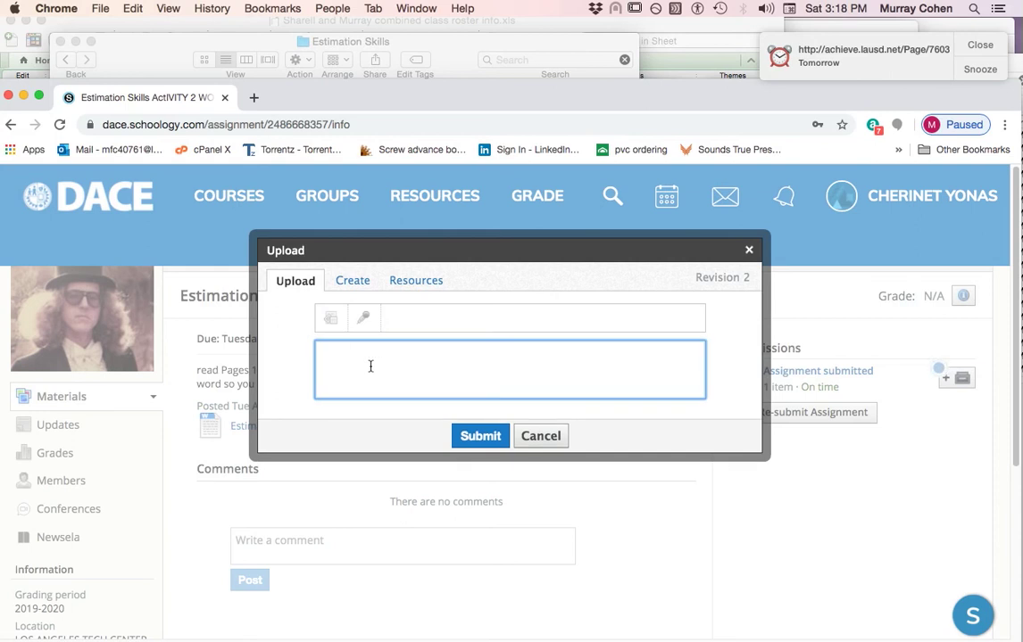
{"action": "type", "text": "THIS IS MHY"}
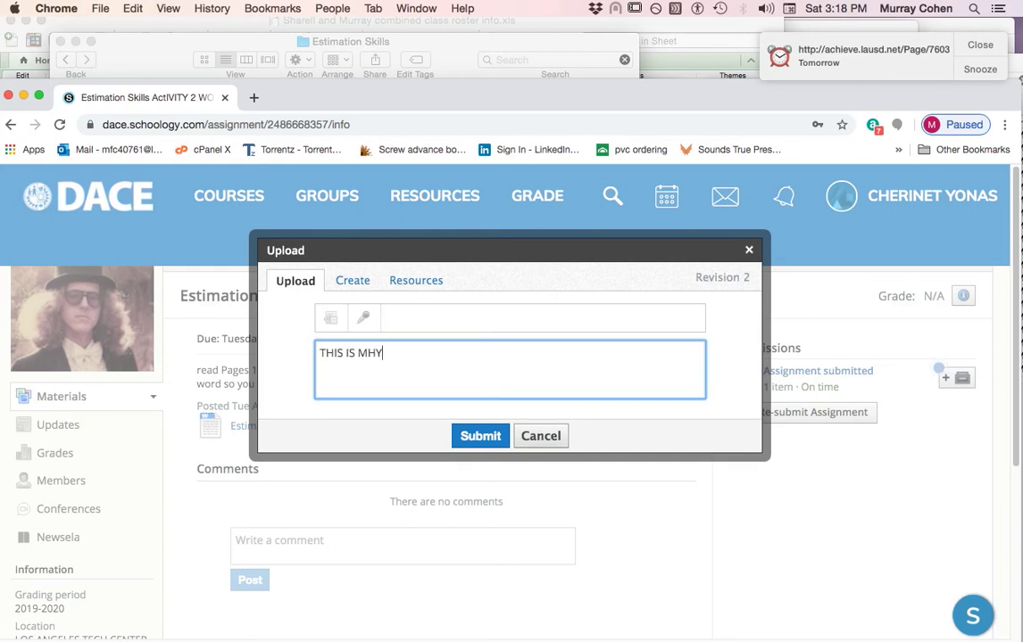
{"action": "type", "text": "ASSIGNMENT"}
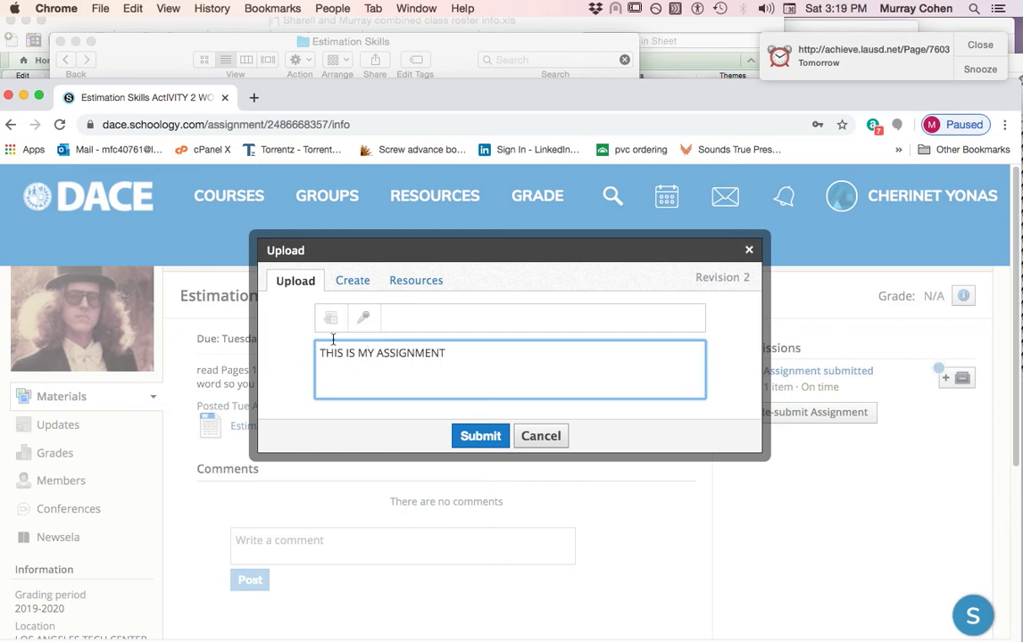
{"action": "mouse_move", "coordinate": [330, 318]}
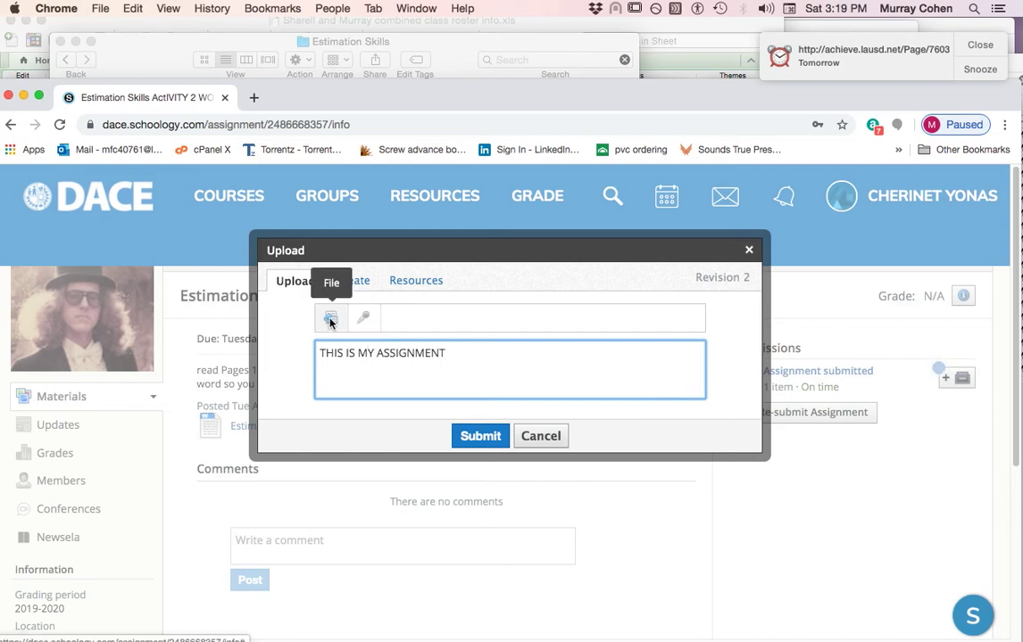
Step: Attach Estimation_Skills_Act_2_WS (2).doc from the computer to the Upload dialog
{"action": "left_click", "coordinate": [330, 319]}
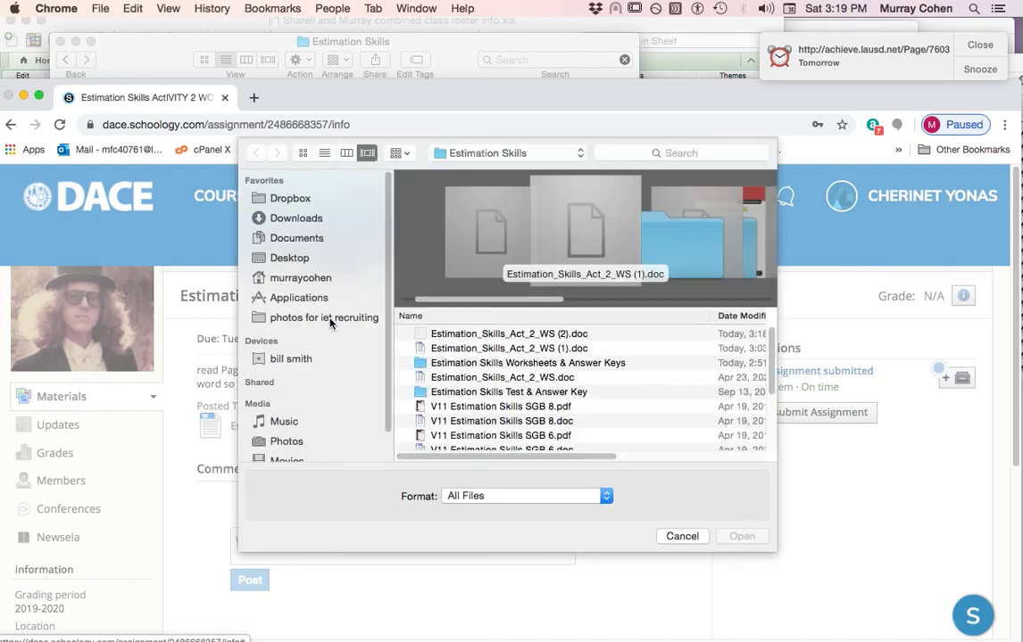
{"action": "mouse_move", "coordinate": [479, 333]}
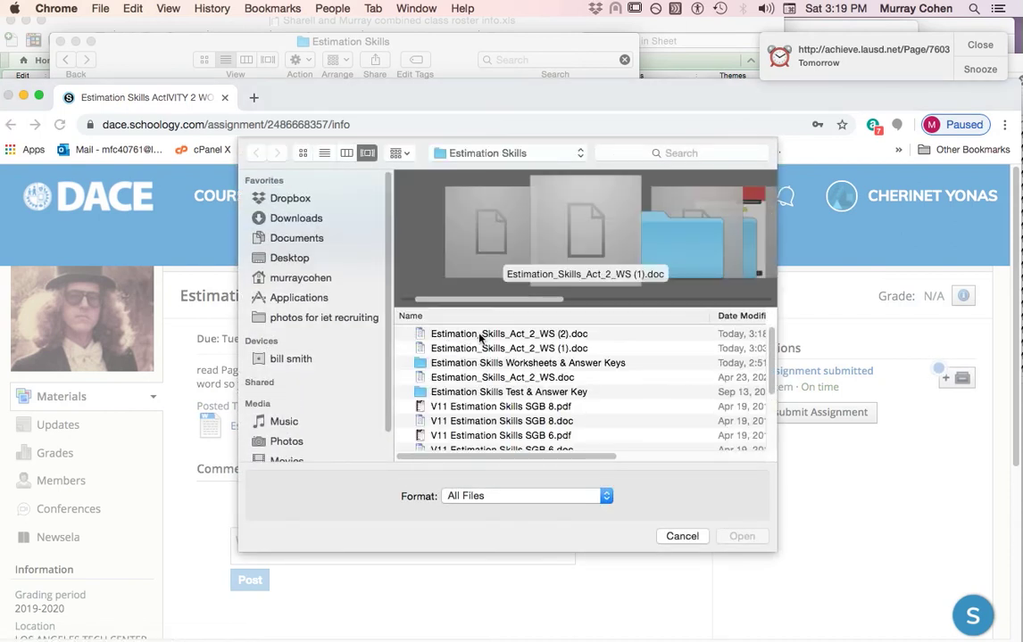
{"action": "left_click", "coordinate": [509, 334]}
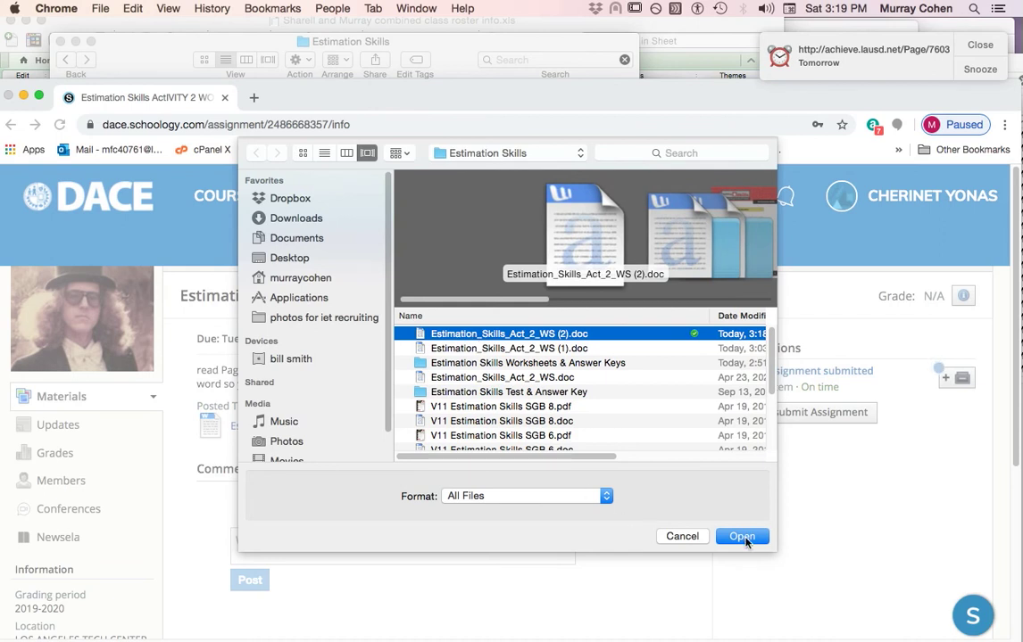
{"action": "left_click", "coordinate": [742, 536]}
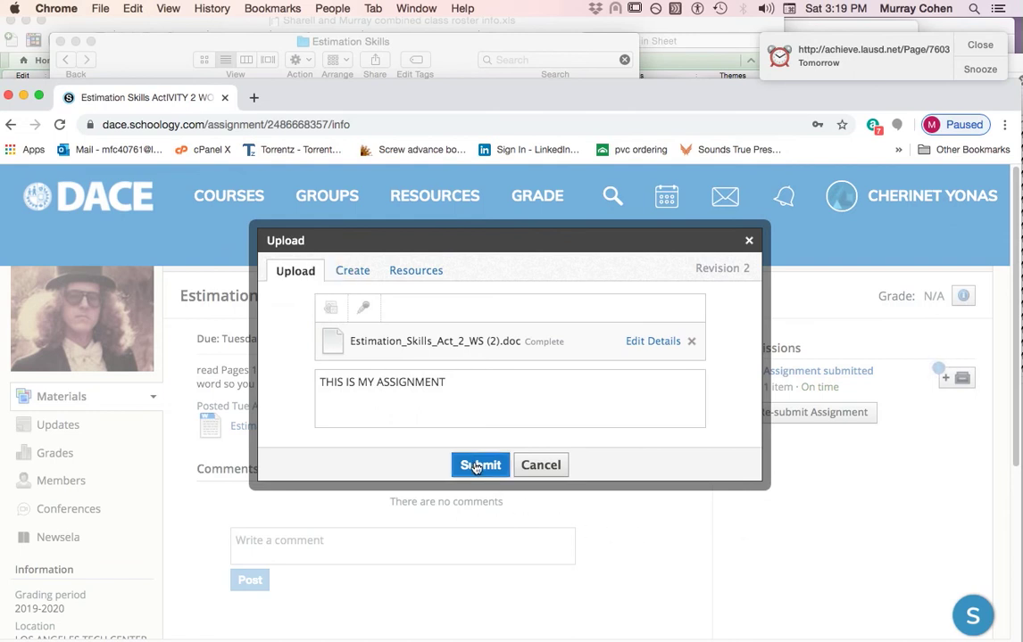
Step: Submit the revised worksheet and confirm, so Revision 2 shows under Submissions
{"action": "left_click", "coordinate": [479, 465]}
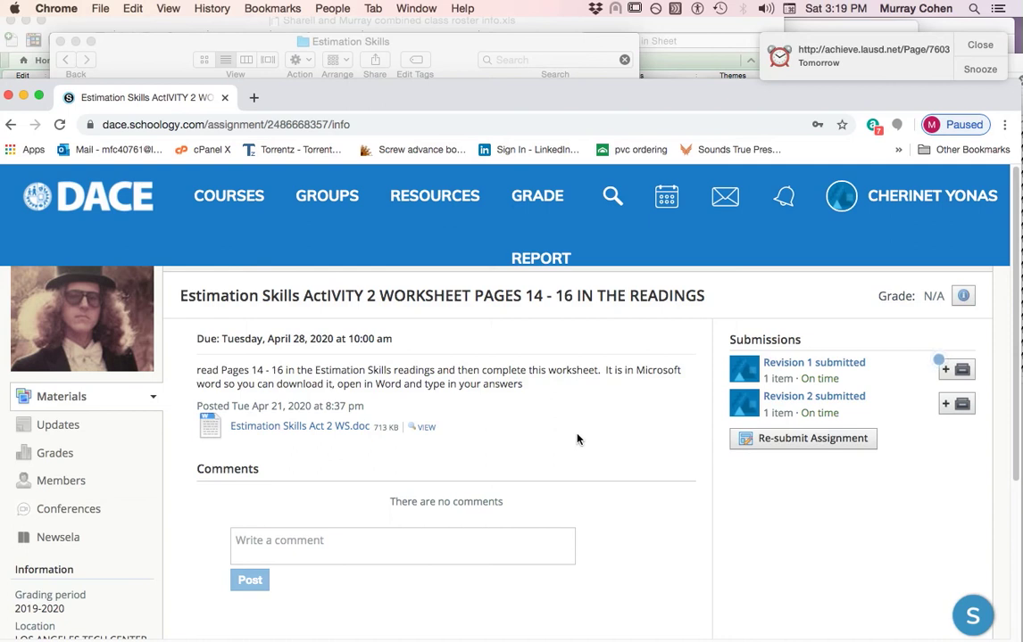
{"action": "mouse_move", "coordinate": [785, 413]}
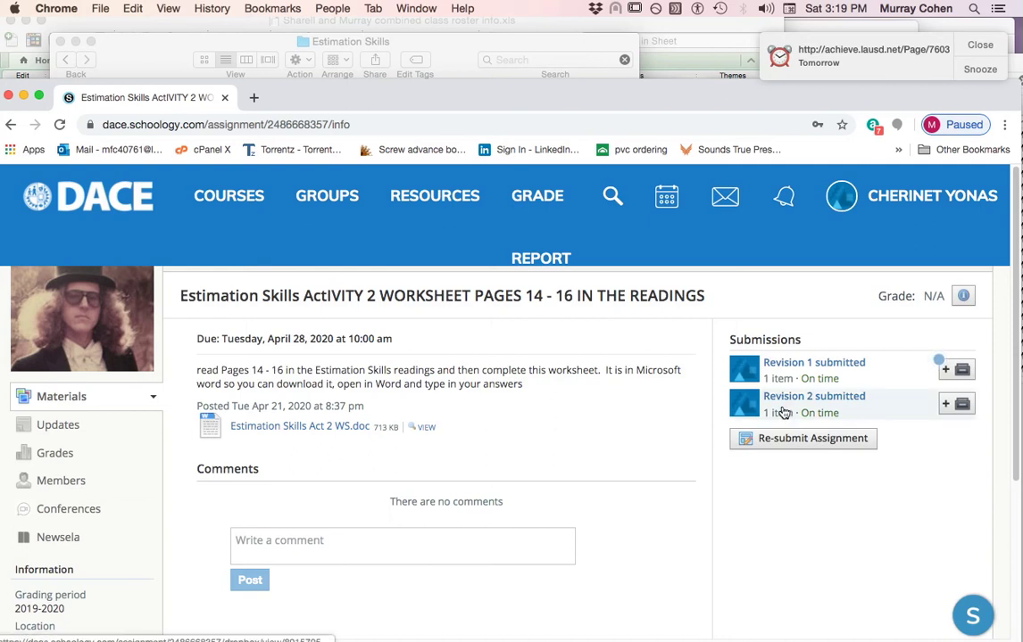
{"action": "mouse_move", "coordinate": [868, 393]}
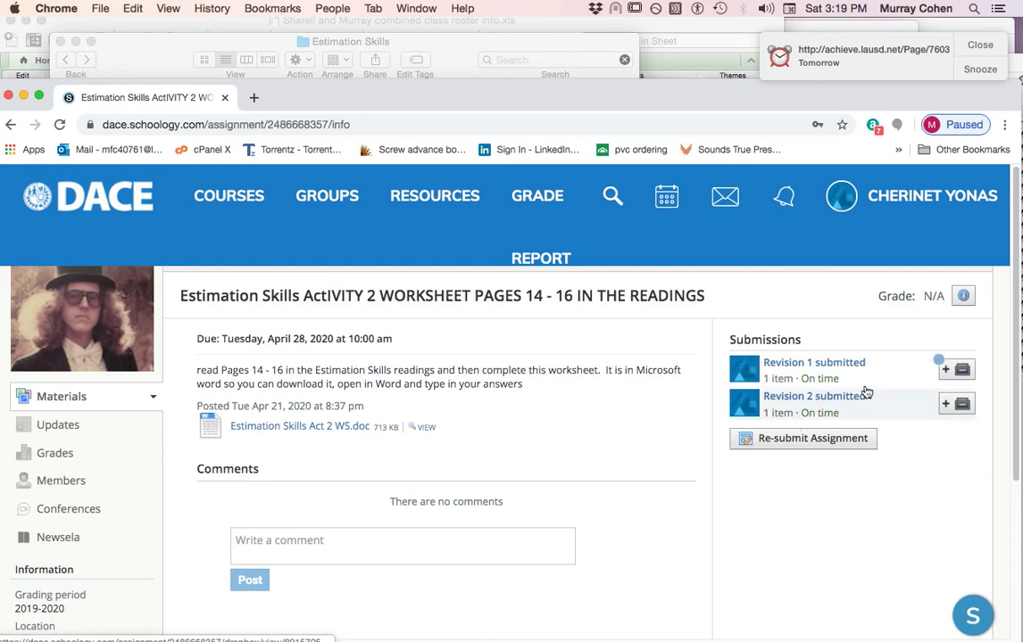
{"action": "left_click", "coordinate": [942, 375]}
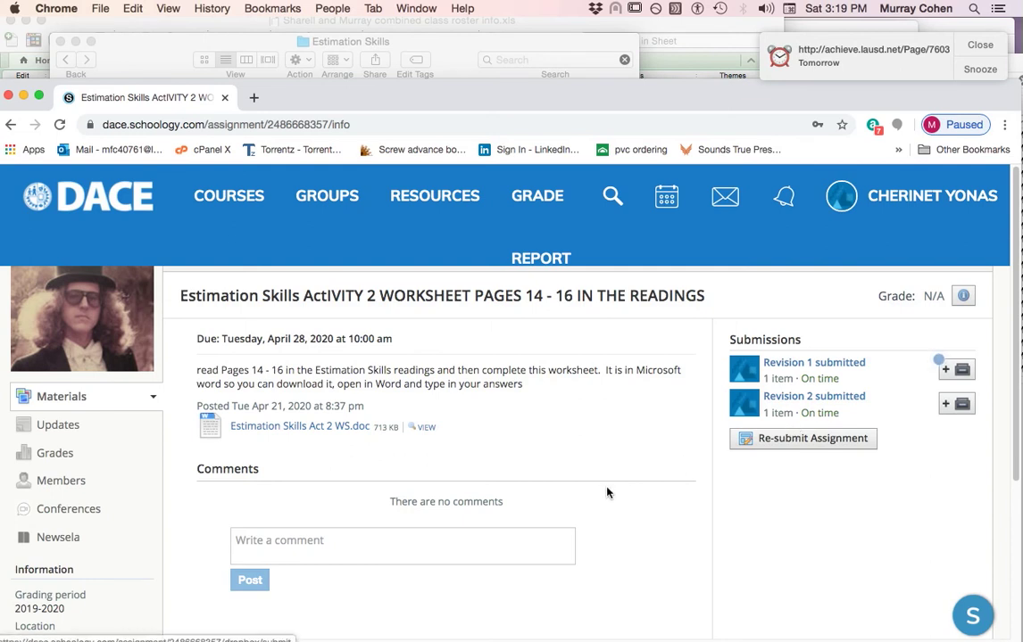
Step: Scroll to the comment box, write 'TEACHER, THIS IS HARD' and post it
{"action": "left_click", "coordinate": [471, 546]}
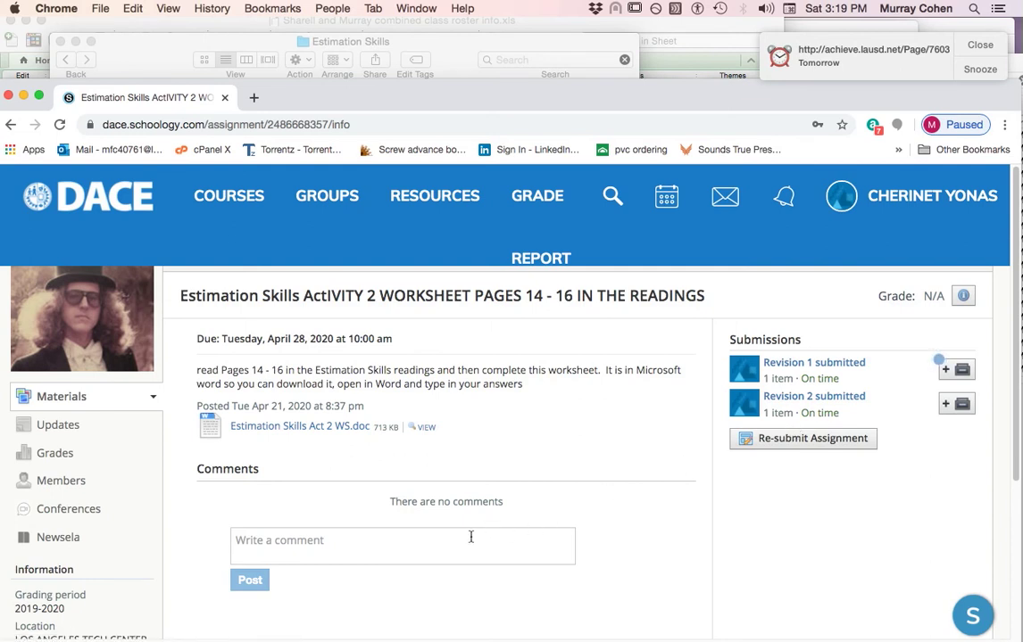
{"action": "scroll", "scroll_direction": "down", "scroll_amount": 3}
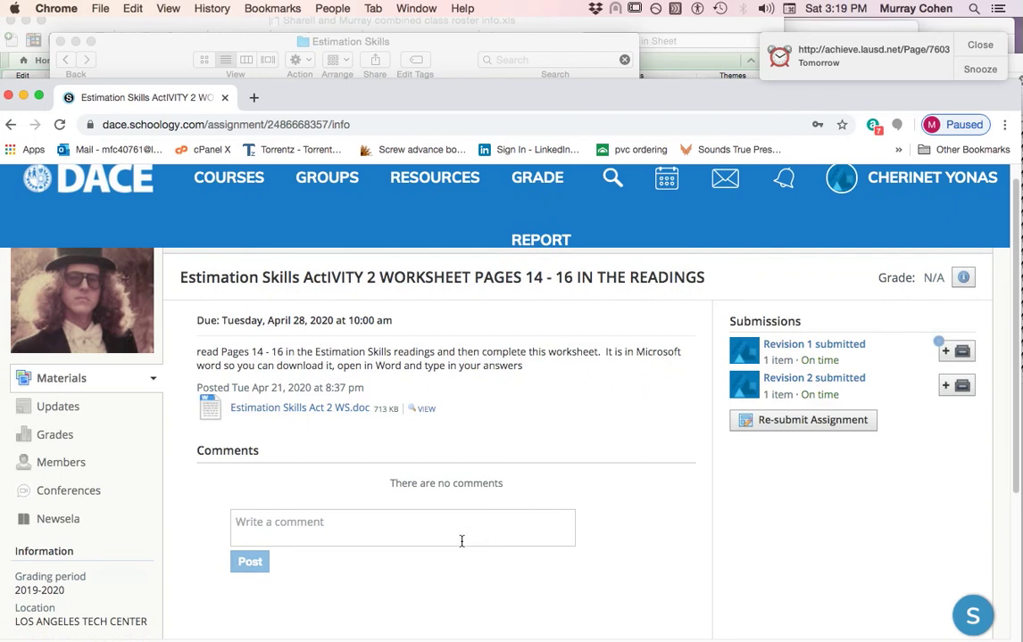
{"action": "left_click", "coordinate": [403, 527]}
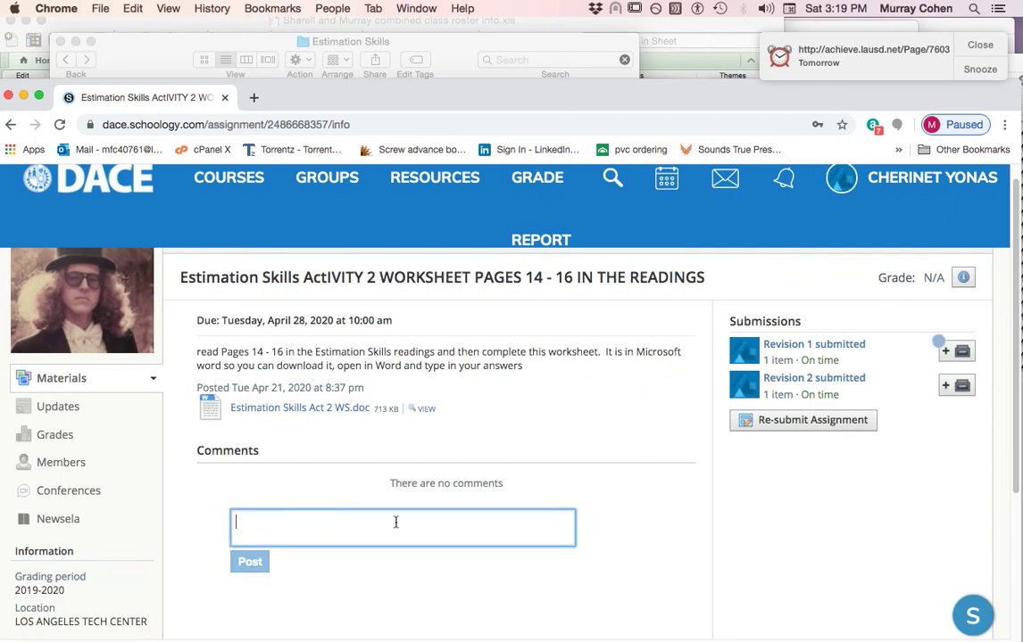
{"action": "type", "text": "TEACHE"}
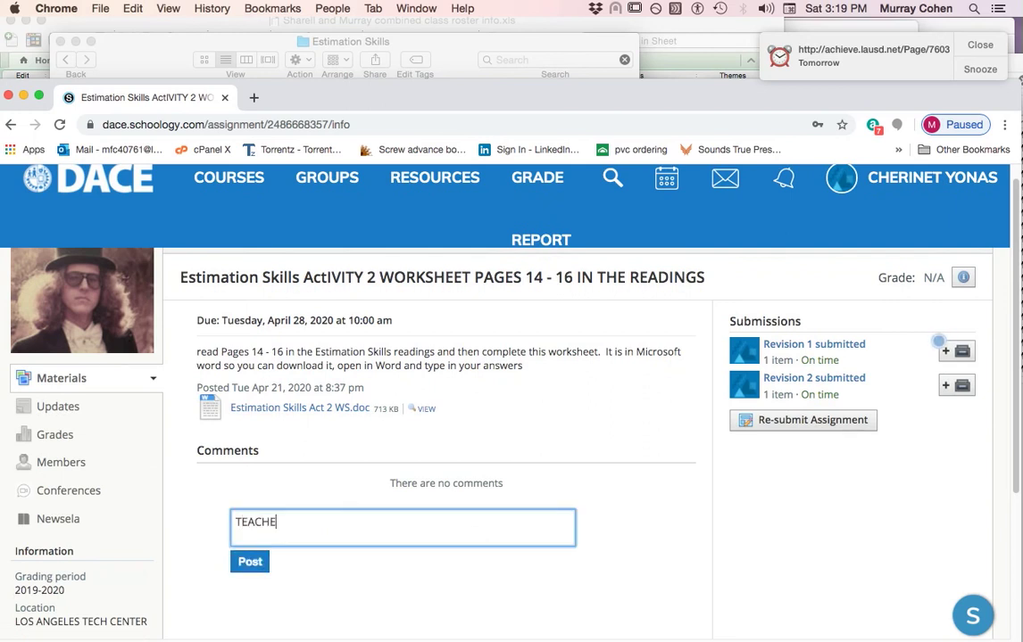
{"action": "type", "text": "R, THIS"}
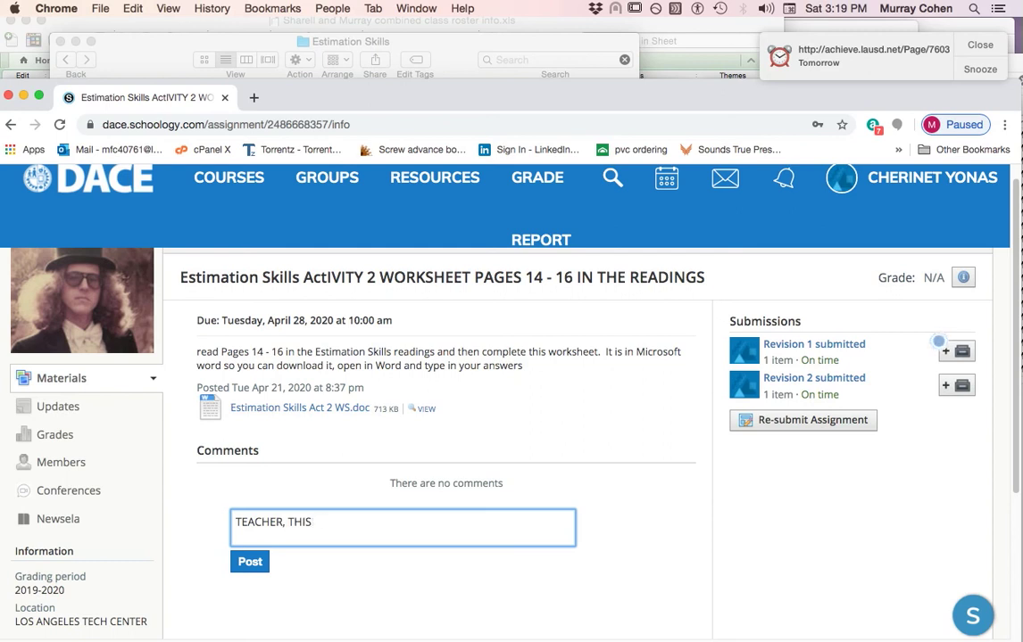
{"action": "type", "text": "IS HARD"}
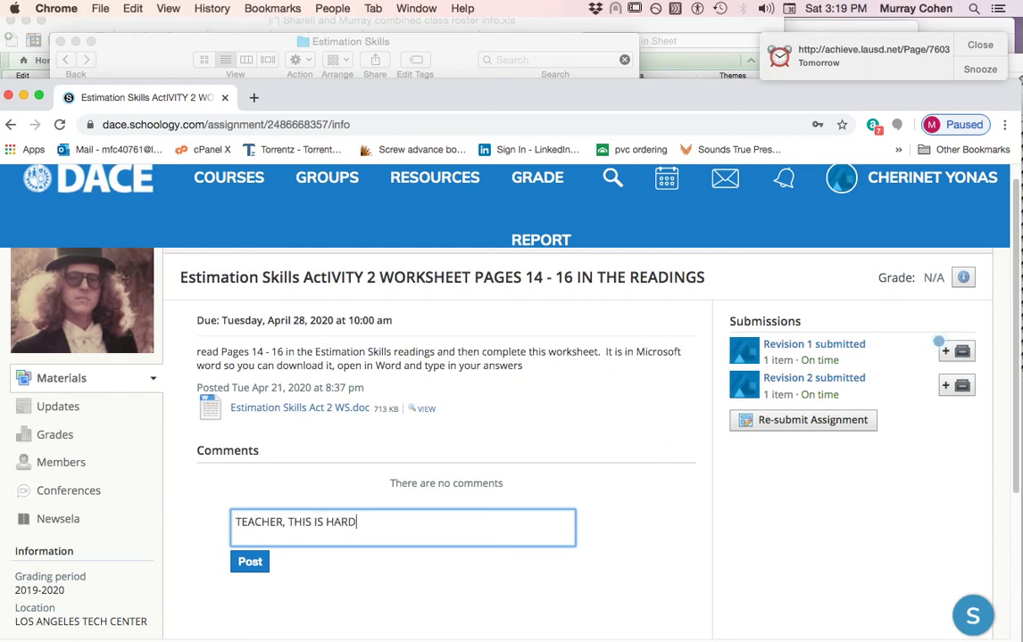
{"action": "left_click", "coordinate": [249, 561]}
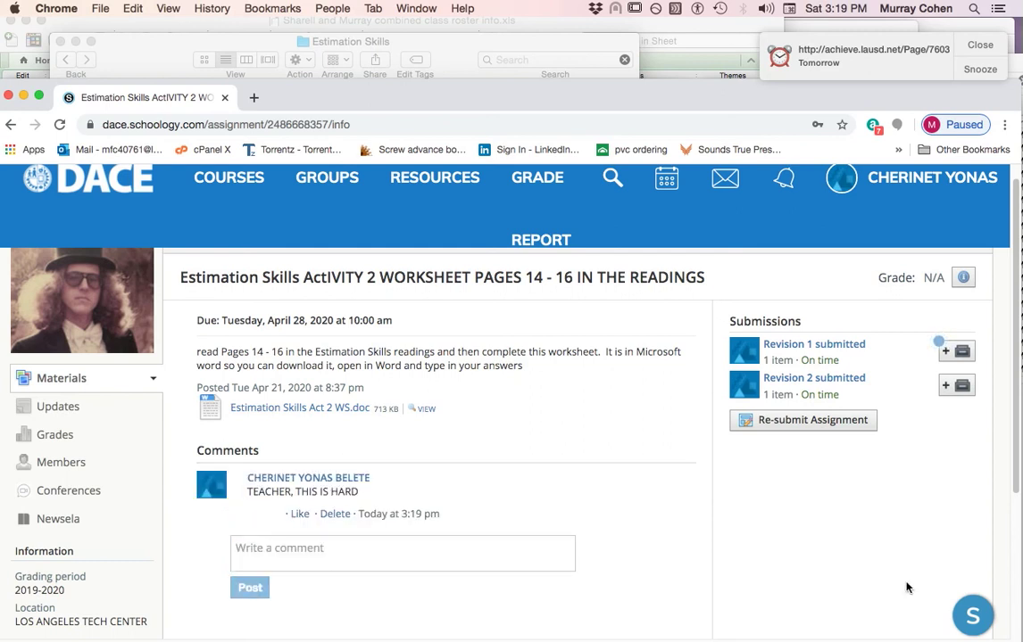
{"action": "mouse_move", "coordinate": [823, 506]}
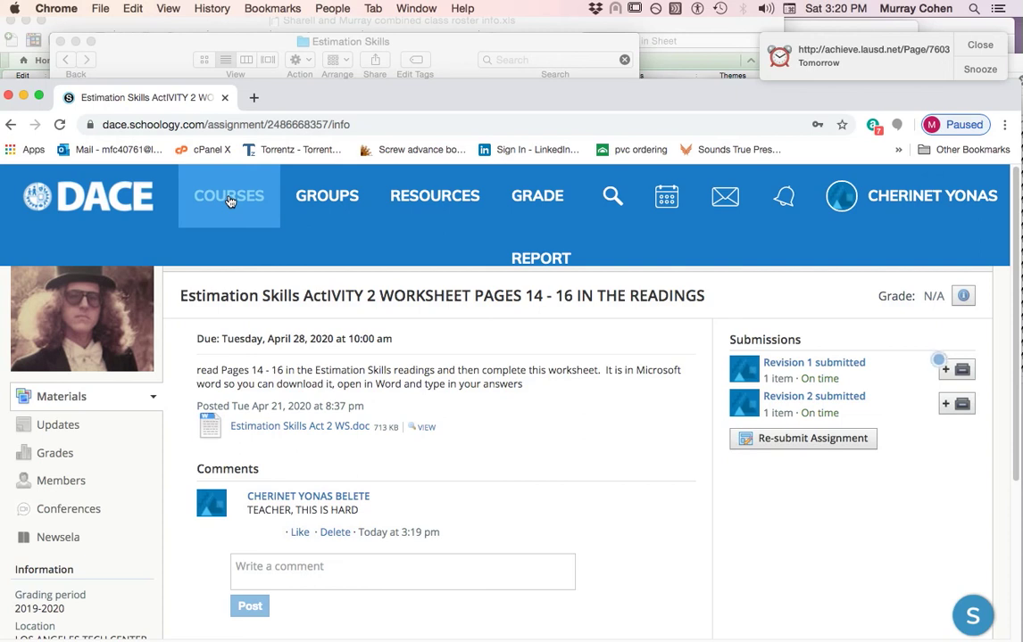
Step: Open the CONSTRUCTION WORK/1 course from the COURSES menu
{"action": "left_click", "coordinate": [228, 200]}
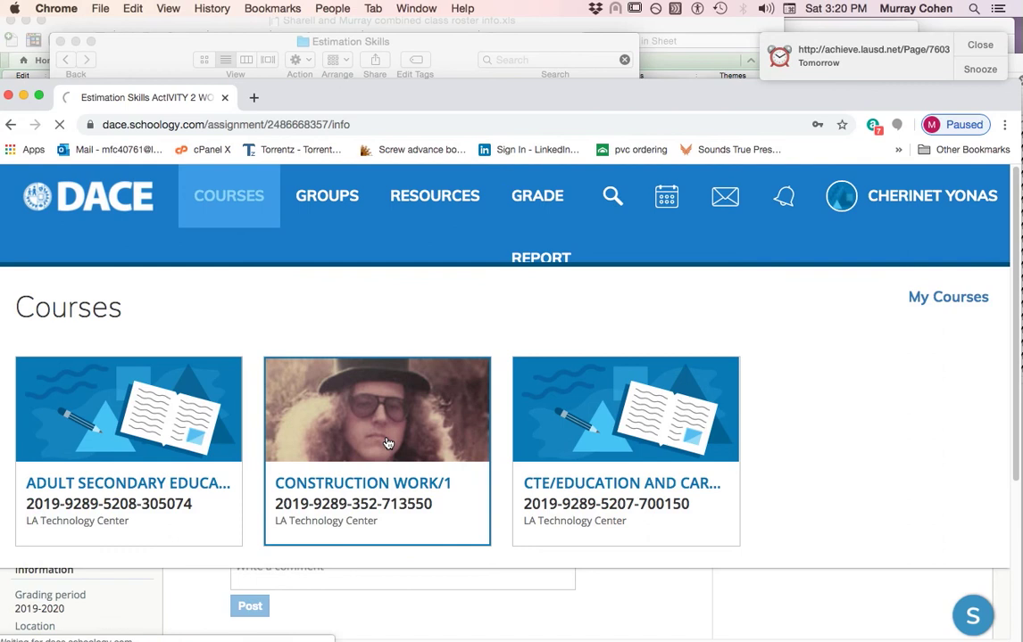
{"action": "left_click", "coordinate": [377, 411]}
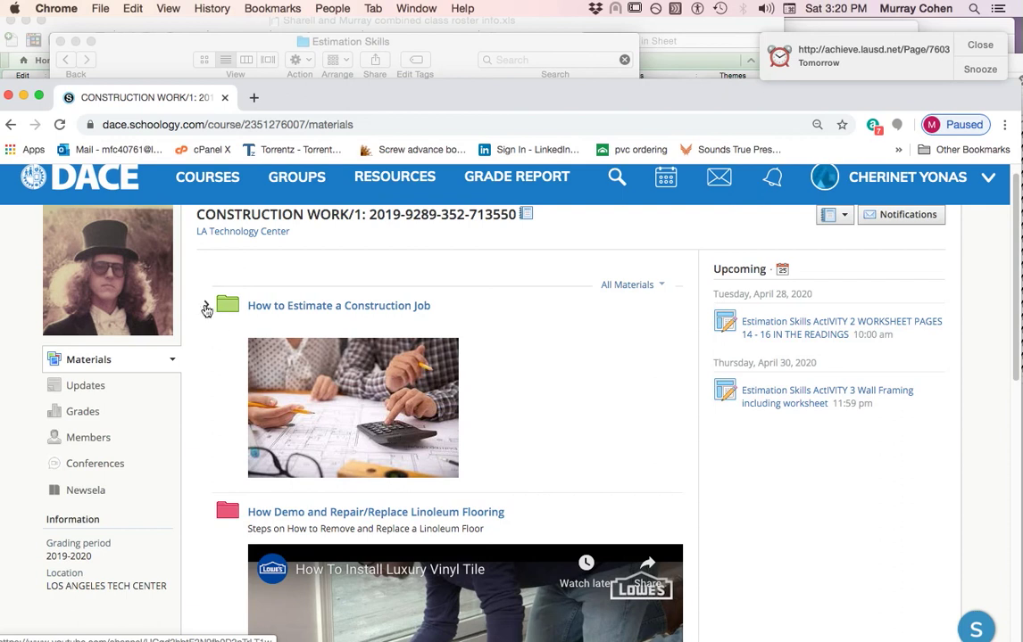
{"action": "mouse_move", "coordinate": [208, 310]}
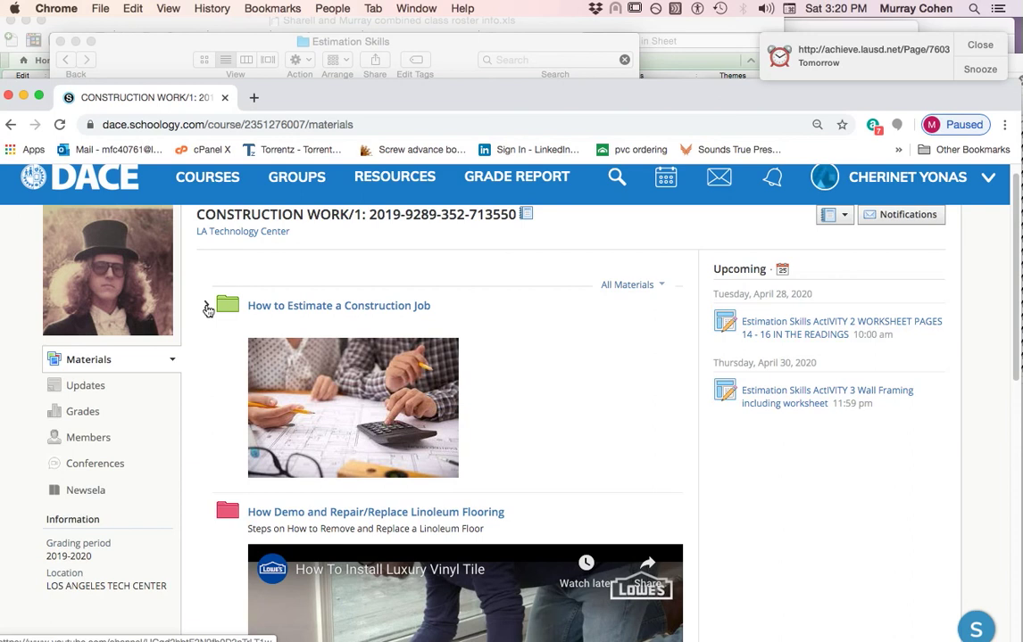
Step: Expand the How to Estimate a Construction Job folder and open Estimation Skills Activity 3 Wall Framing
{"action": "left_click", "coordinate": [209, 310]}
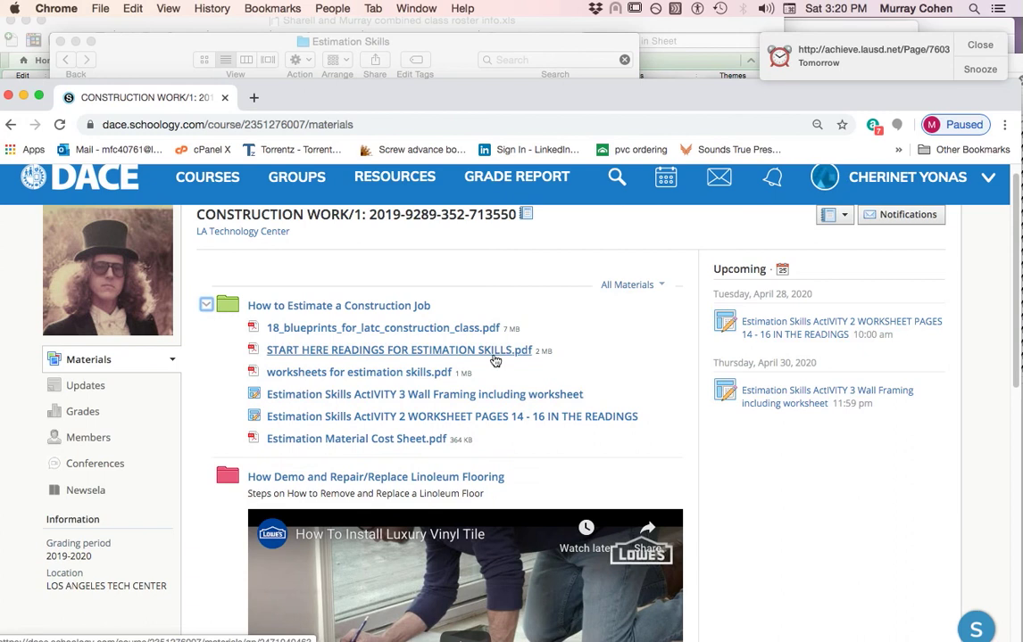
{"action": "mouse_move", "coordinate": [297, 334]}
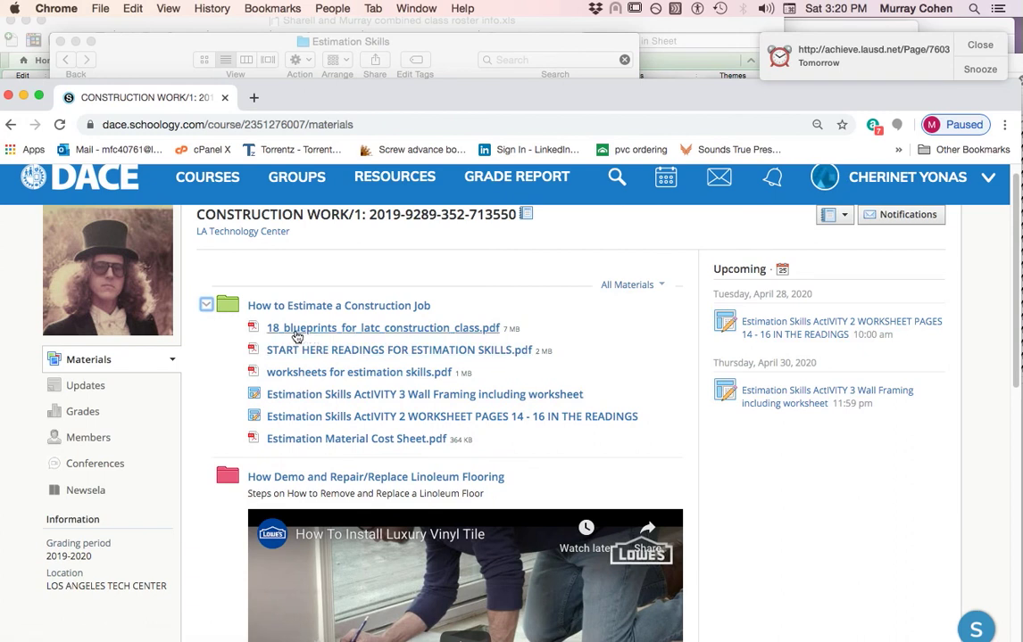
{"action": "mouse_move", "coordinate": [309, 355]}
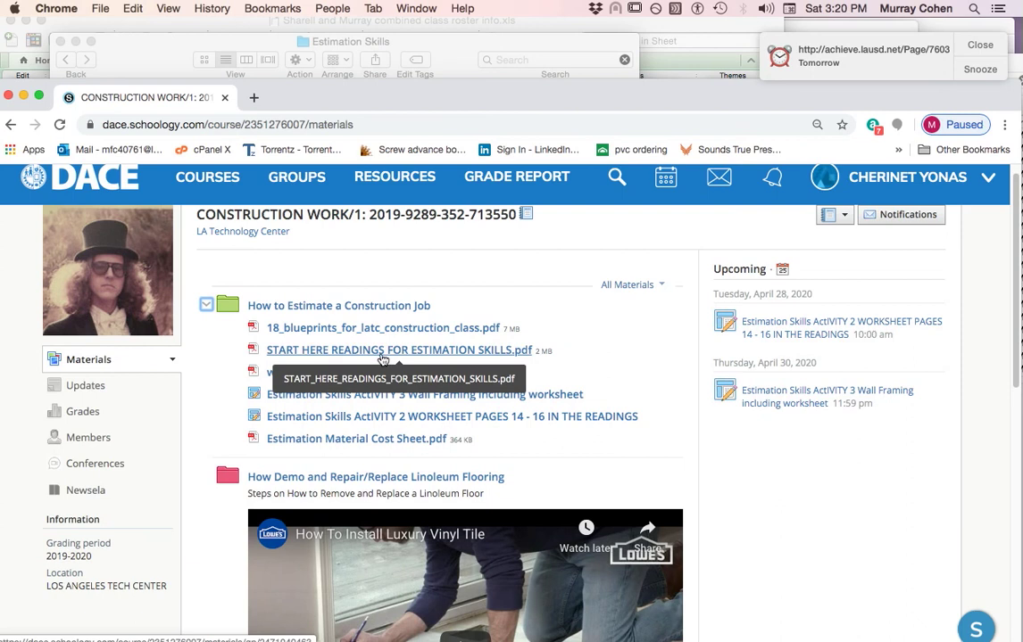
{"action": "mouse_move", "coordinate": [325, 374]}
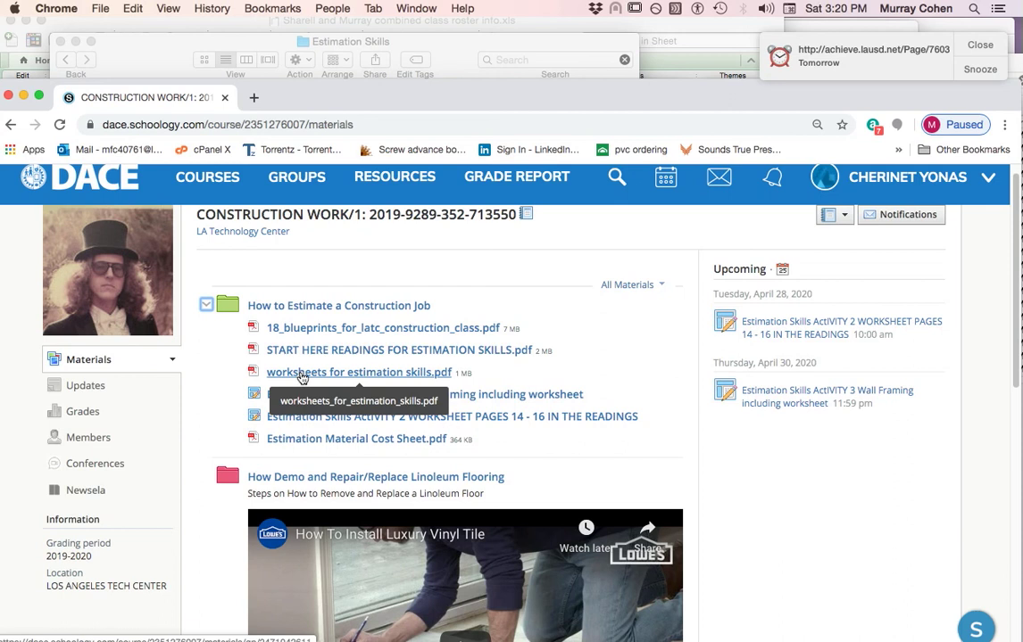
{"action": "mouse_move", "coordinate": [439, 378]}
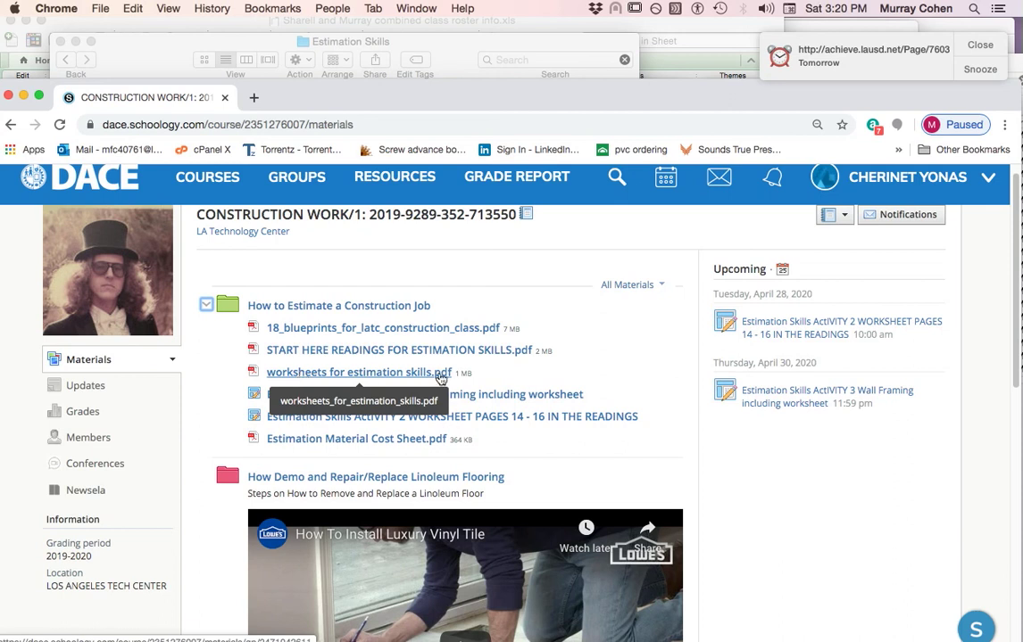
{"action": "mouse_move", "coordinate": [709, 383]}
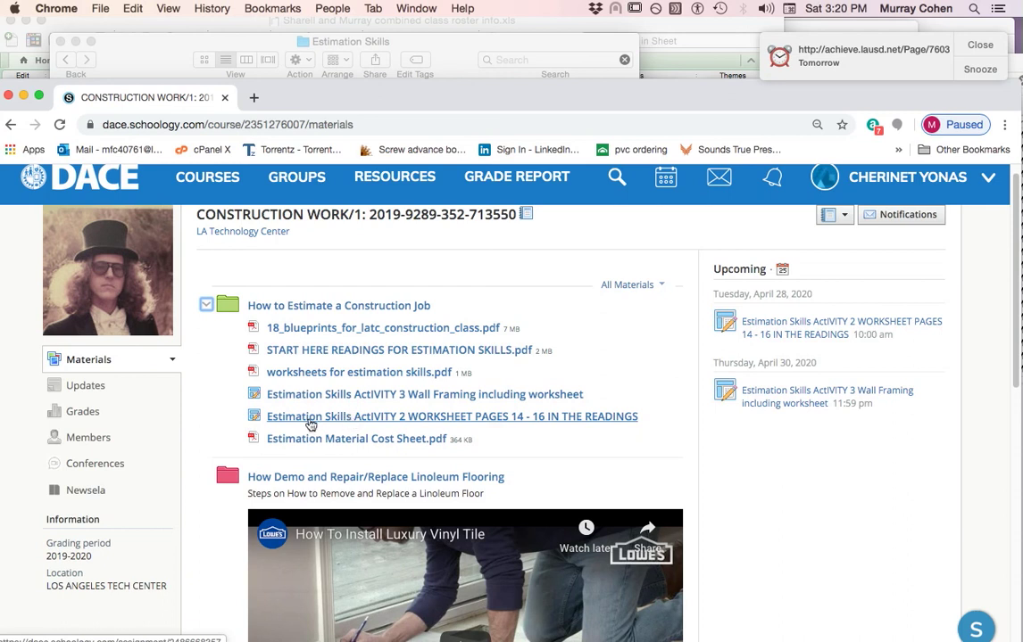
{"action": "mouse_move", "coordinate": [330, 421]}
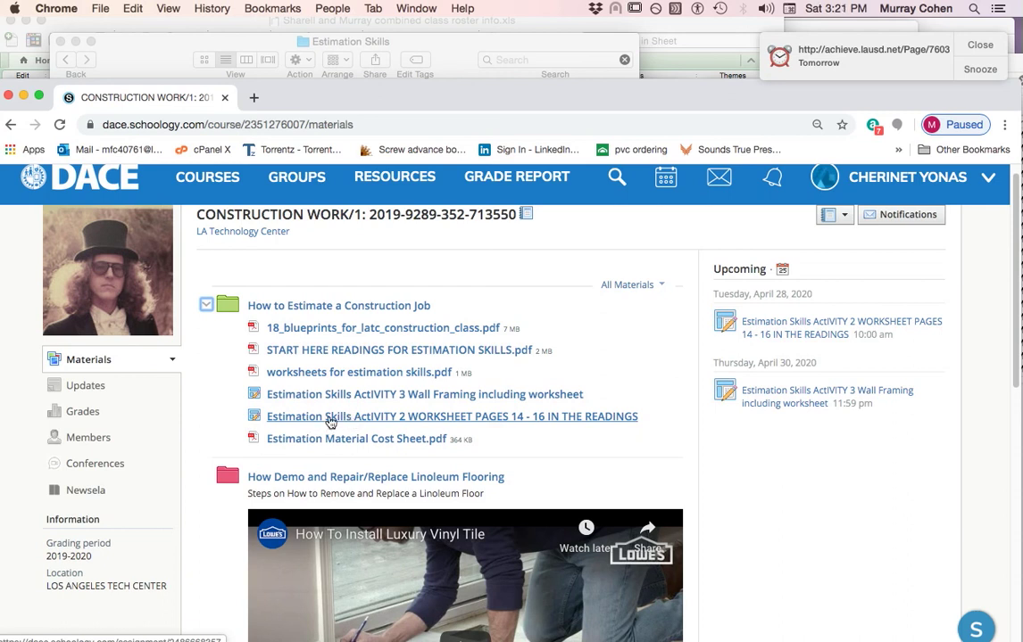
{"action": "mouse_move", "coordinate": [335, 426]}
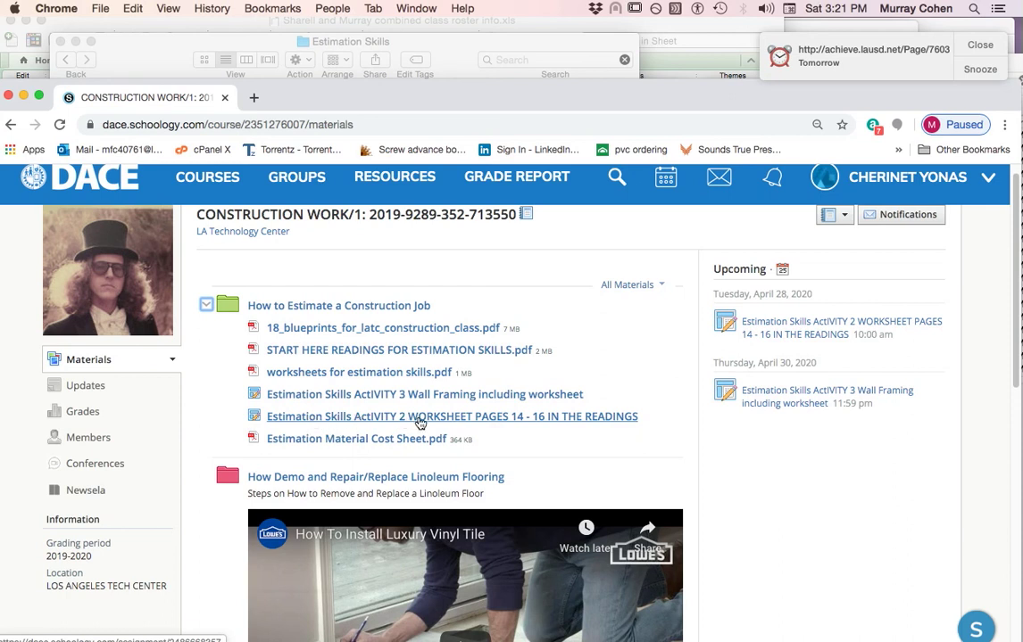
{"action": "mouse_move", "coordinate": [504, 424]}
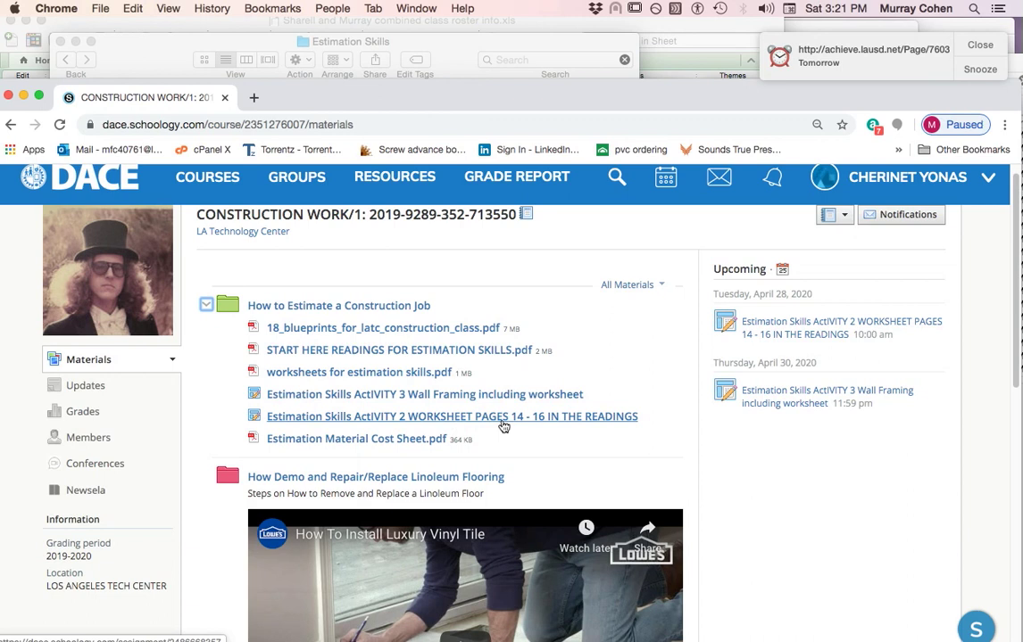
{"action": "mouse_move", "coordinate": [321, 394]}
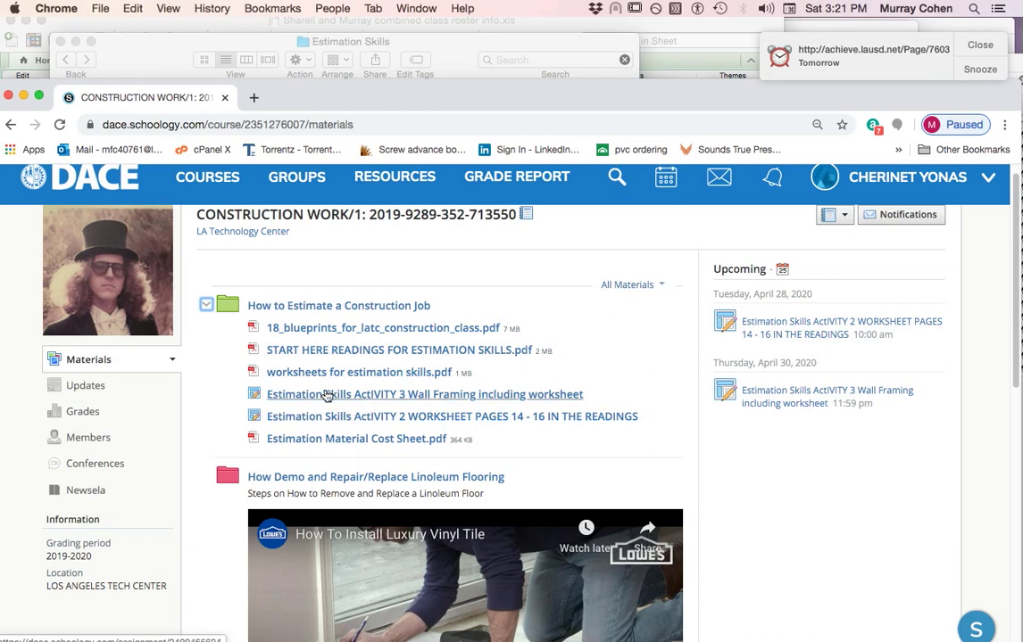
{"action": "mouse_move", "coordinate": [361, 419]}
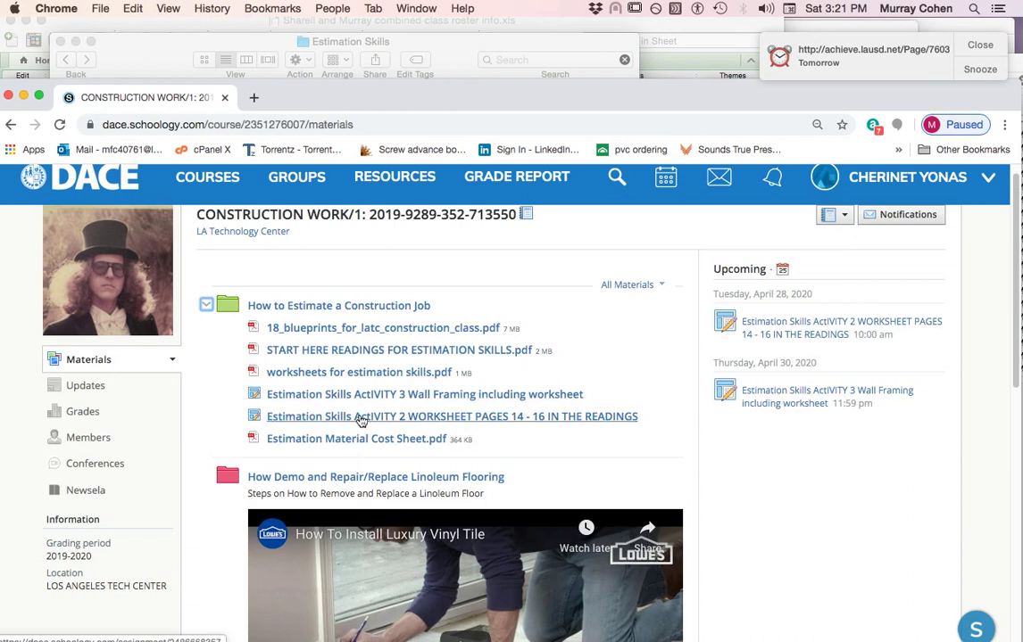
{"action": "mouse_move", "coordinate": [359, 394]}
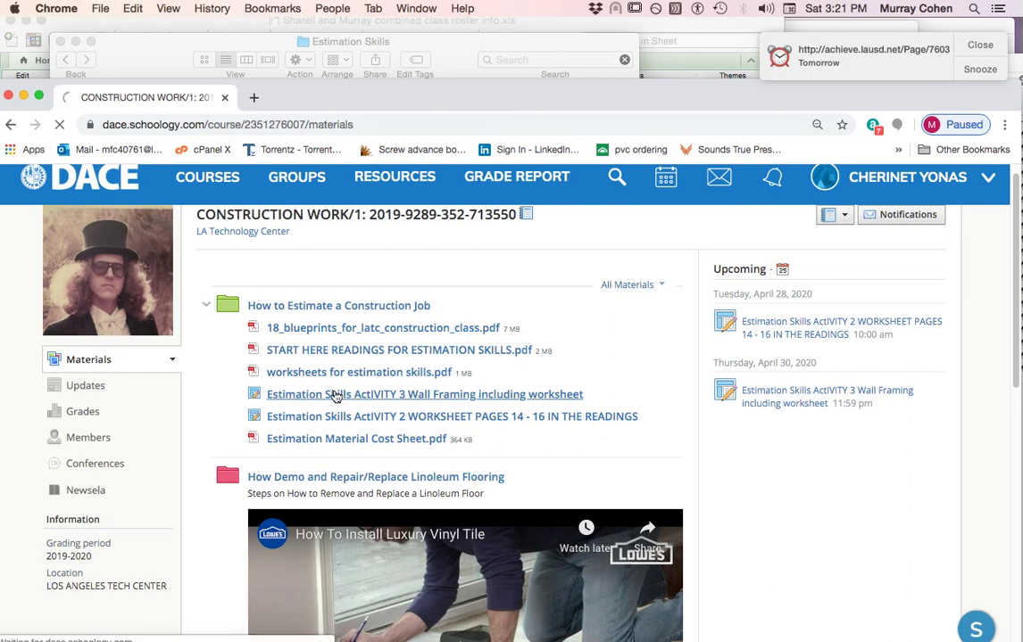
{"action": "left_click", "coordinate": [420, 394]}
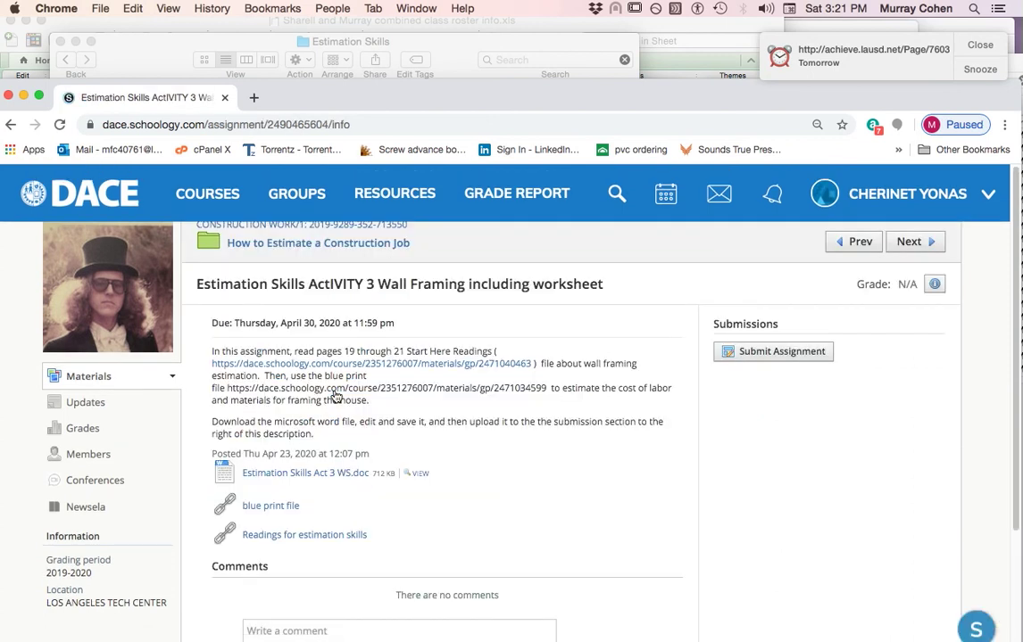